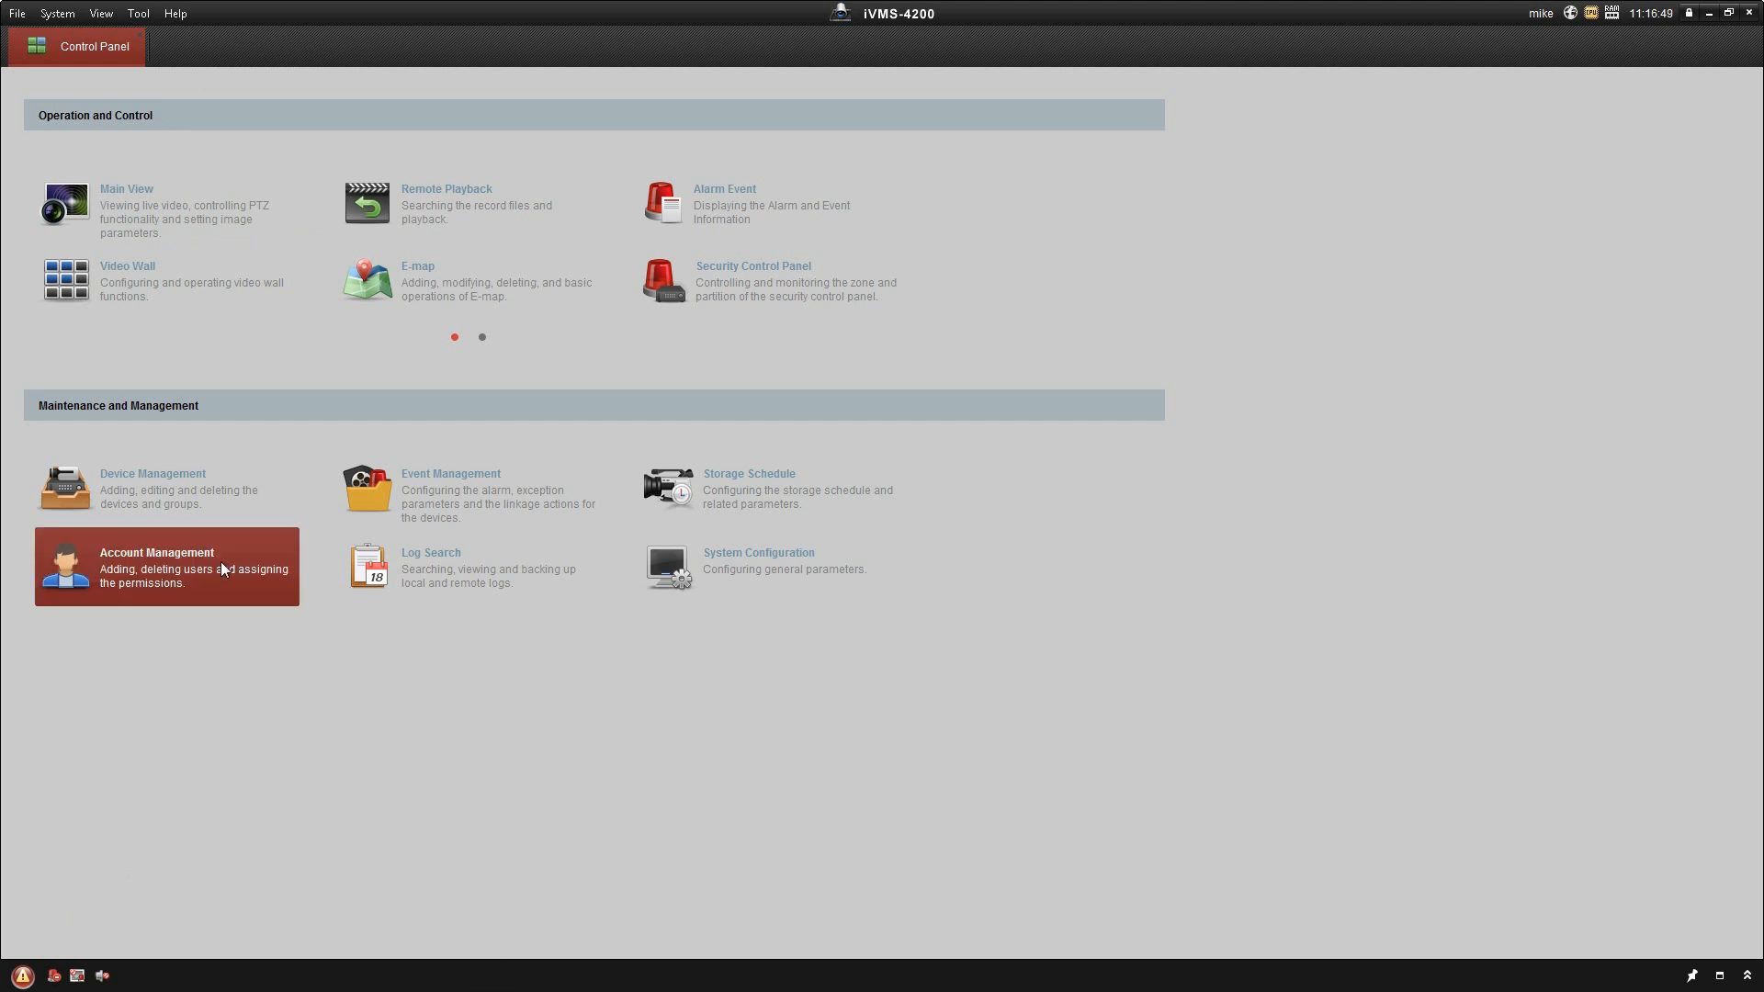
{"action": "mouse_move", "coordinate": [796, 10]}
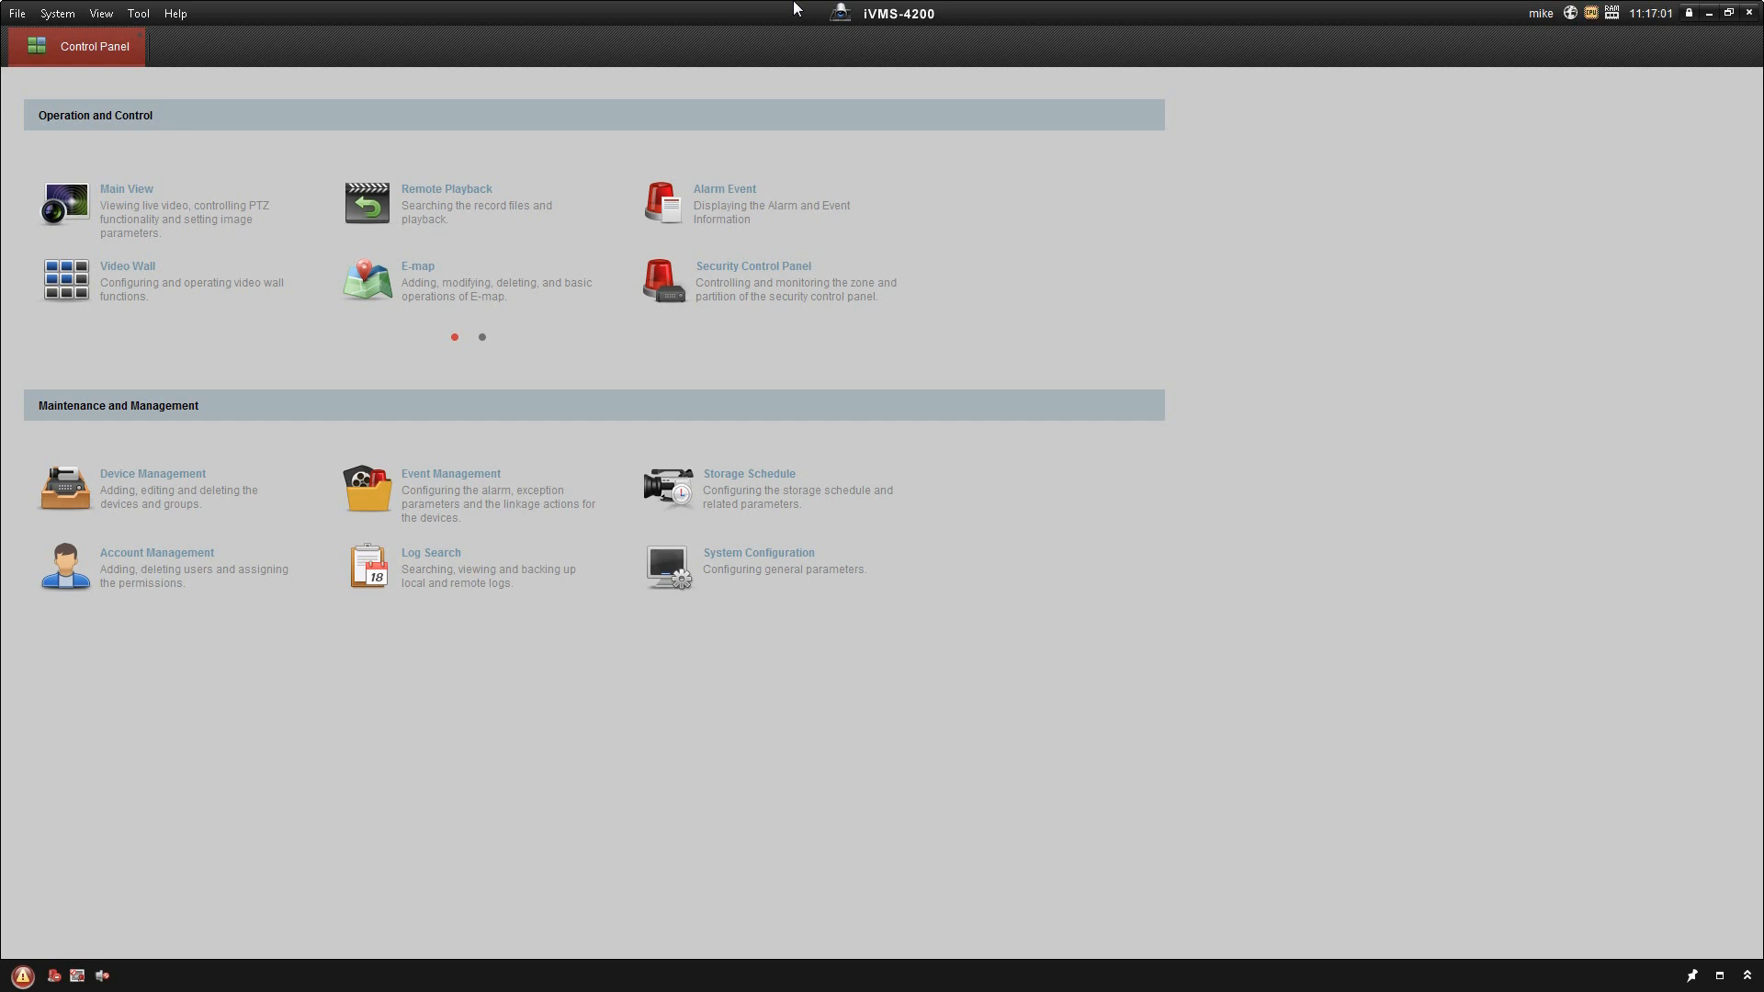
{"action": "mouse_move", "coordinate": [331, 394]}
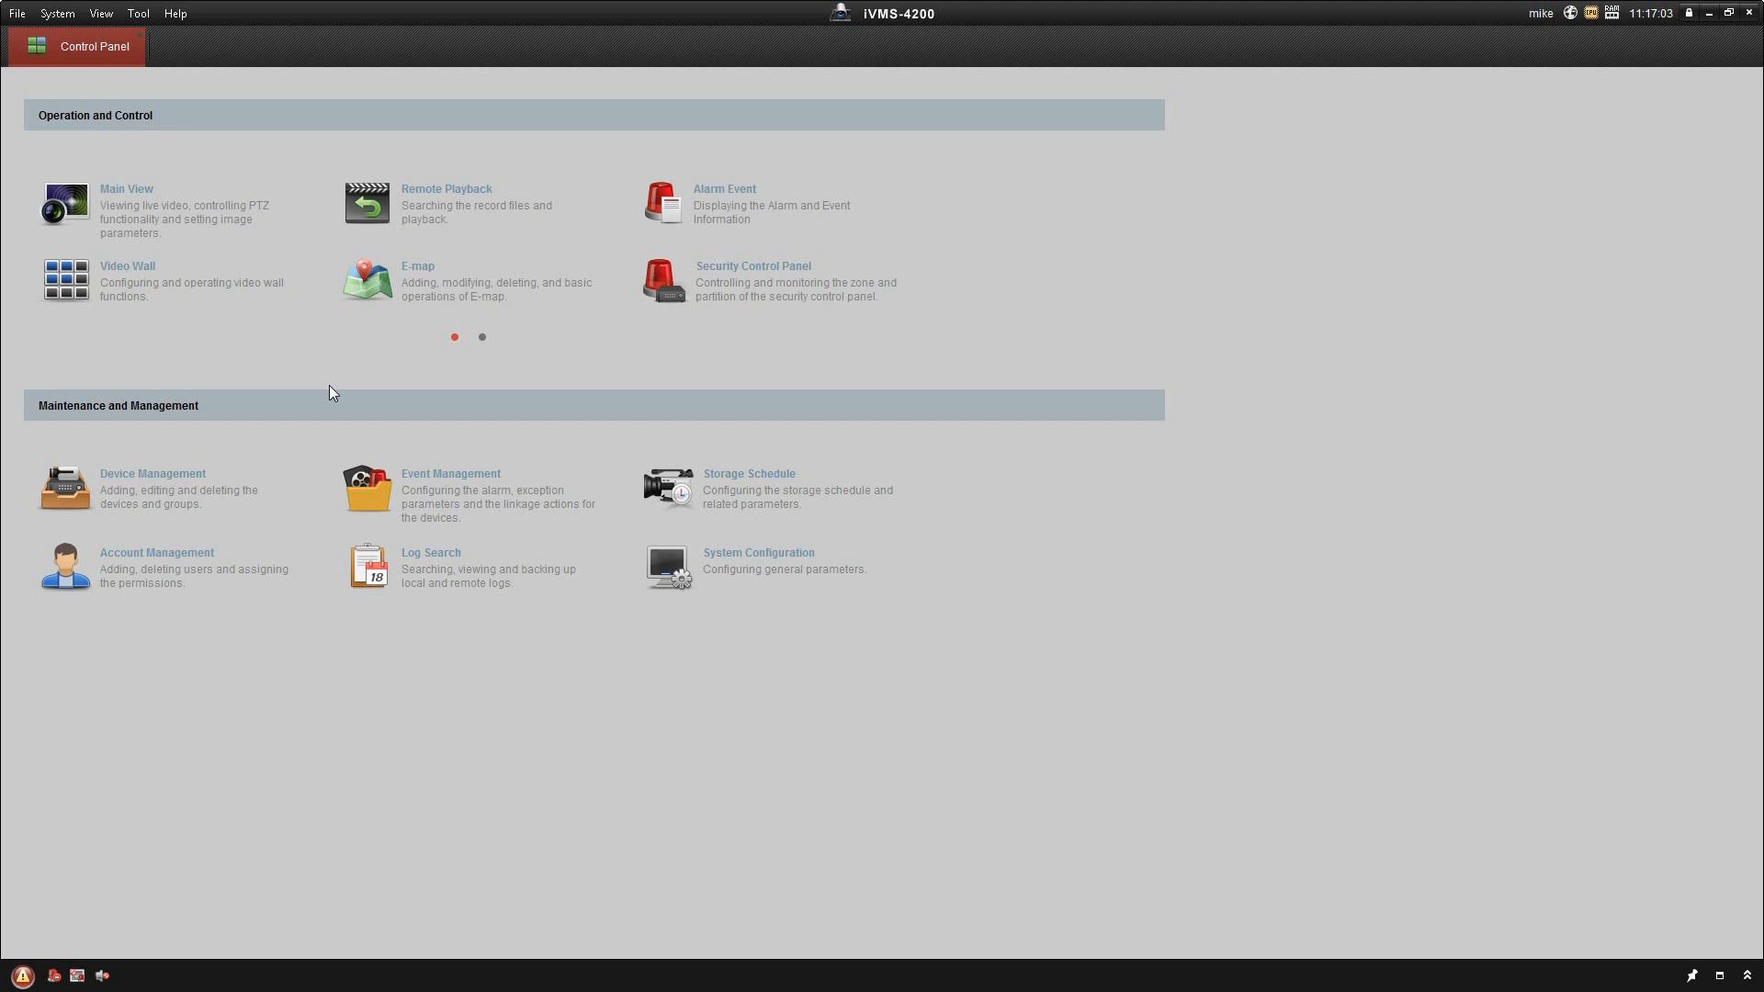
Show Device Management with the Axis camera at 192.168.1.100 detected online but unmanaged.
{"action": "left_click", "coordinate": [152, 472]}
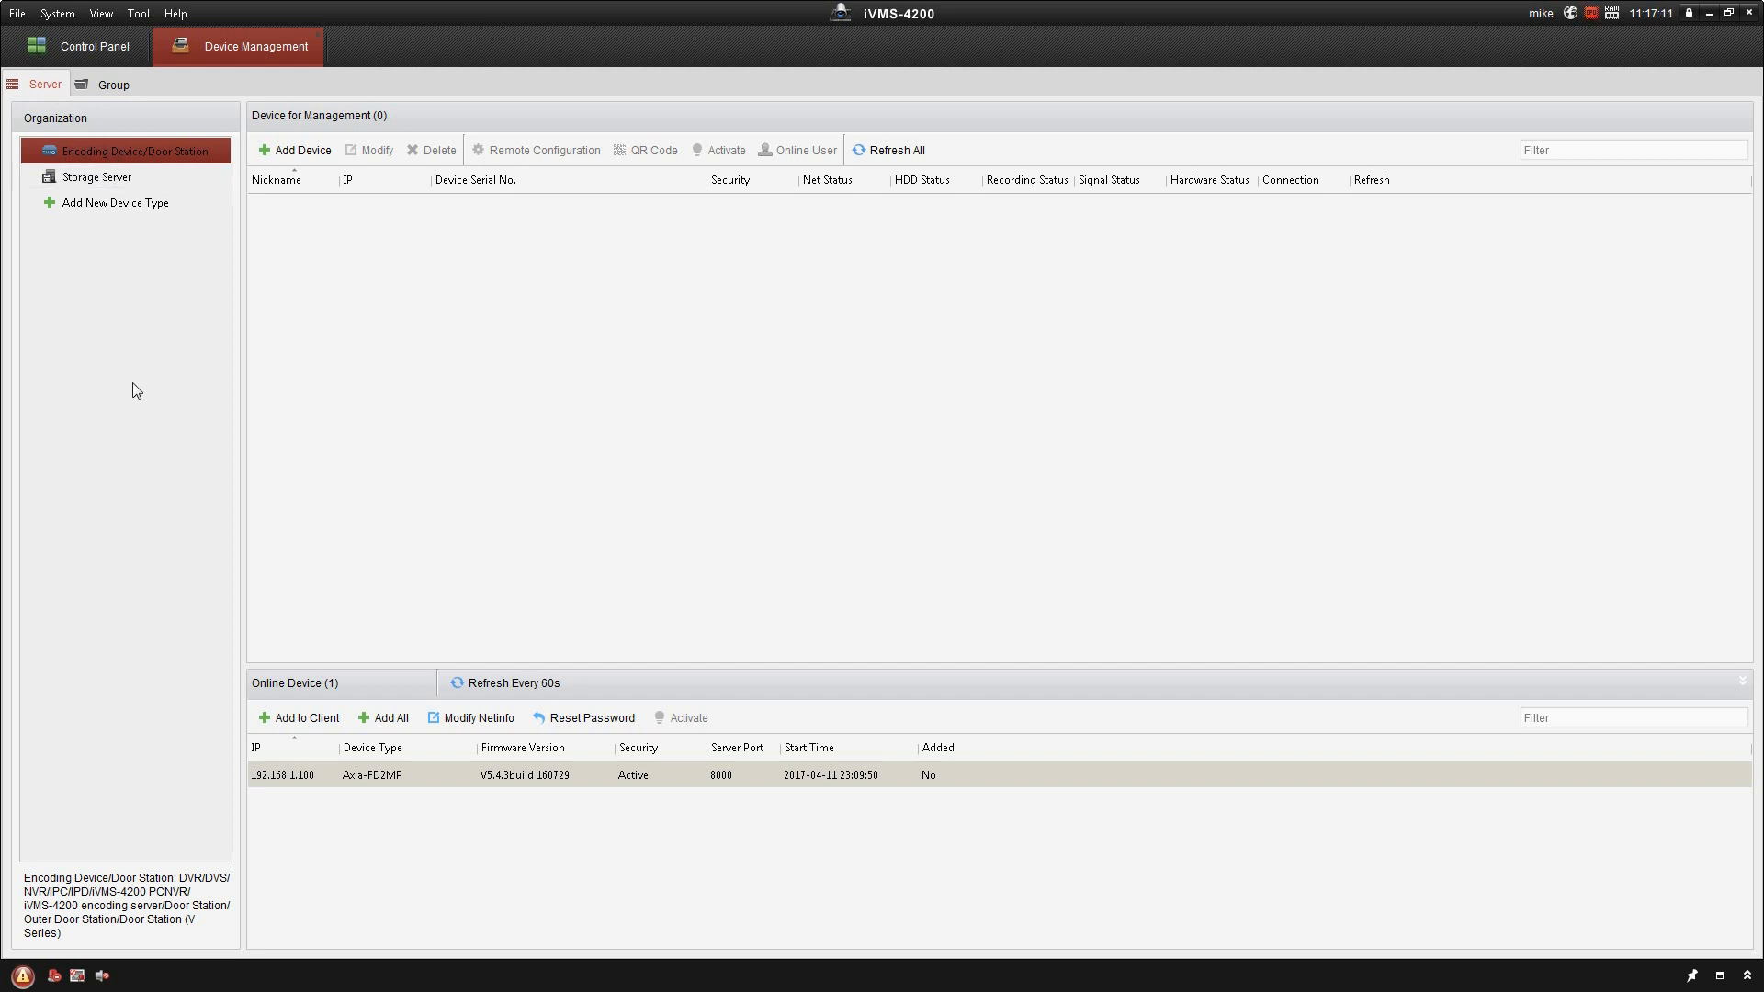
{"action": "mouse_move", "coordinate": [294, 700]}
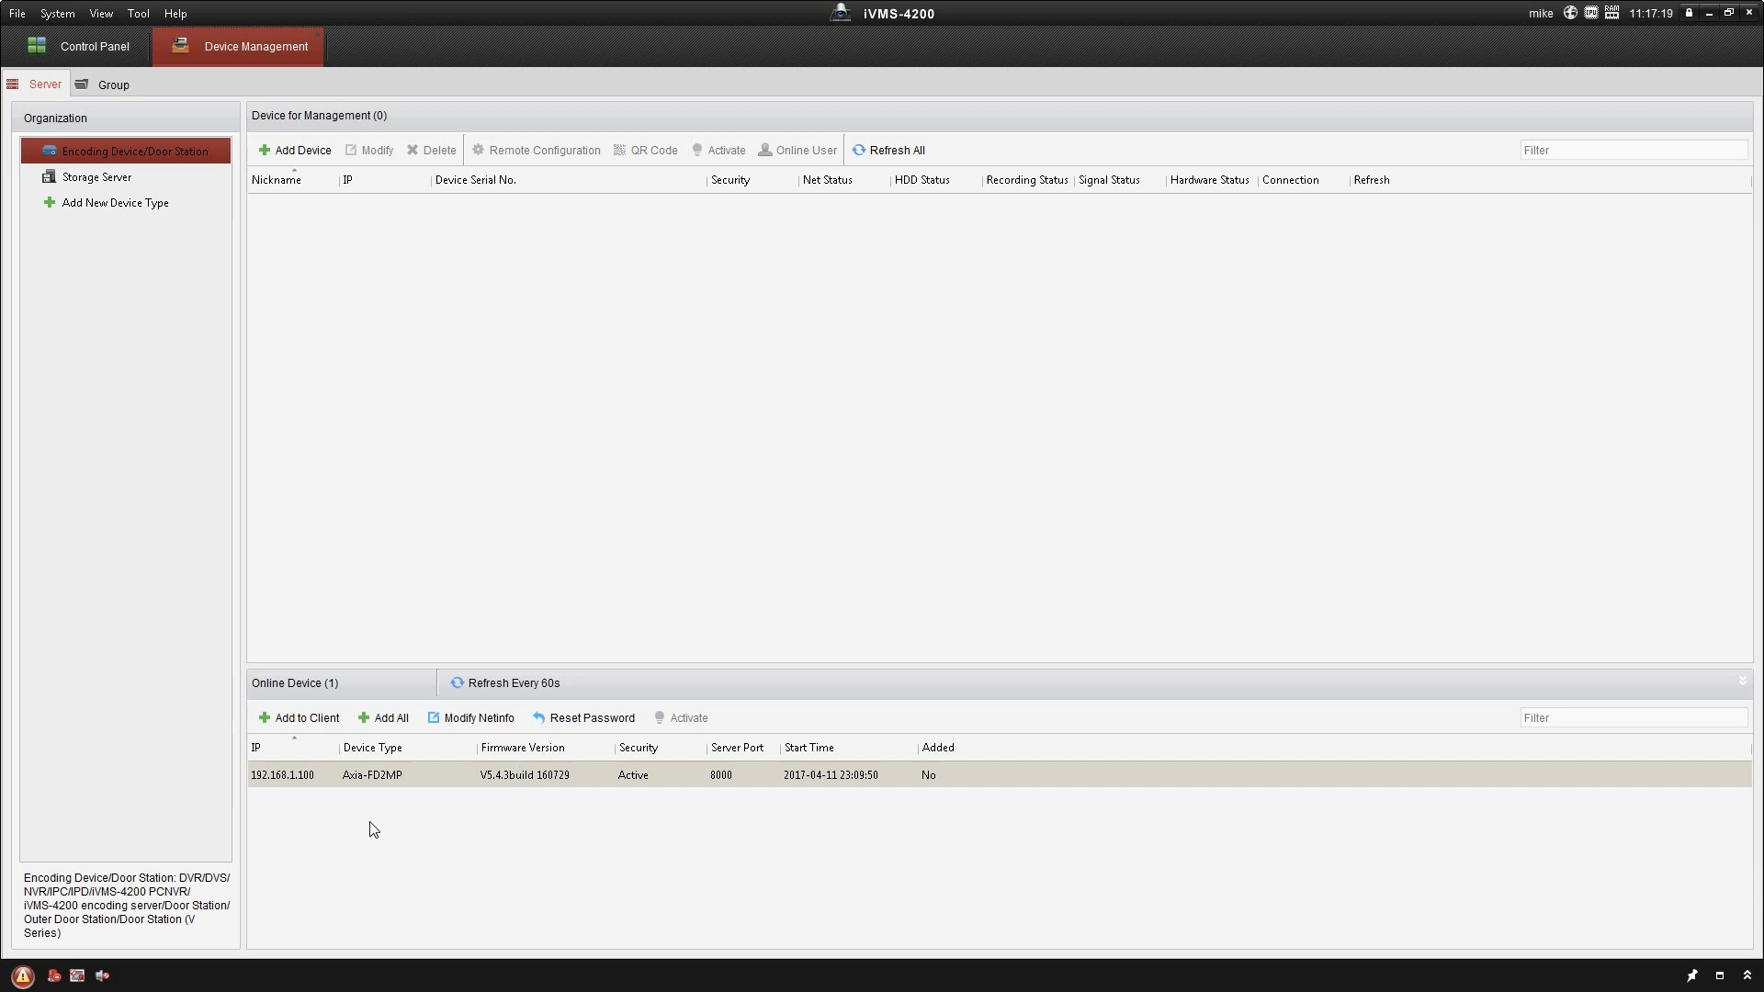
{"action": "mouse_move", "coordinate": [623, 852]}
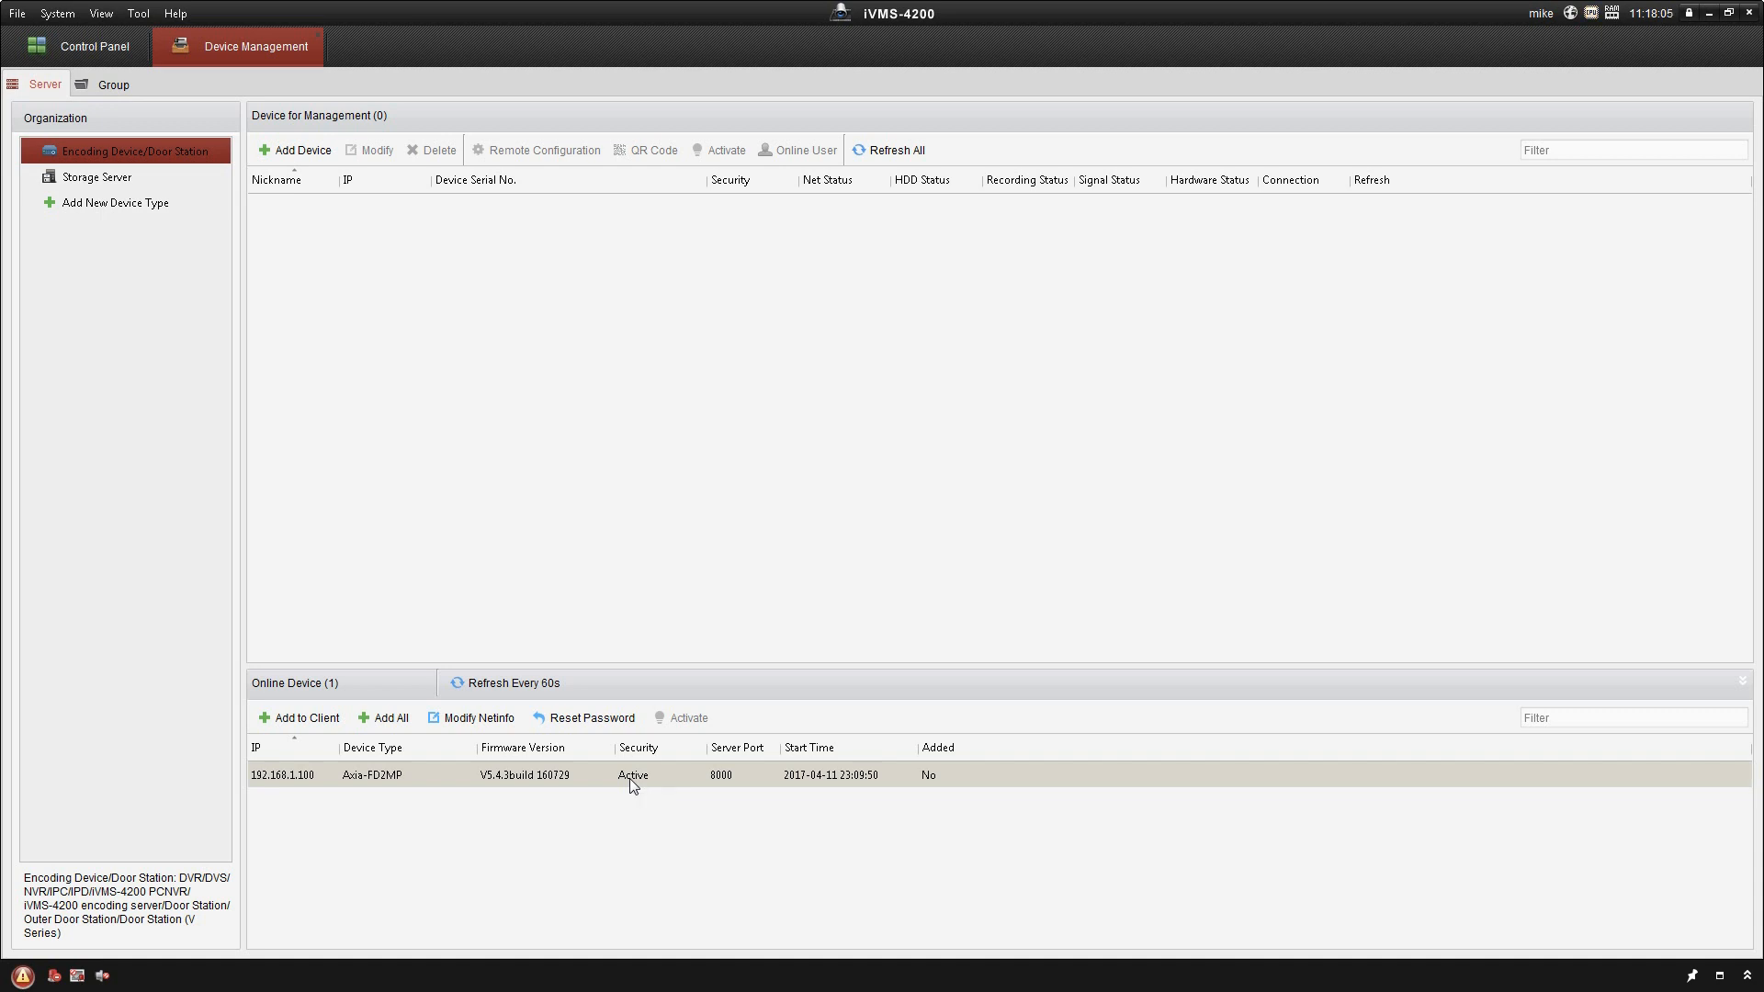
{"action": "mouse_move", "coordinate": [655, 715]}
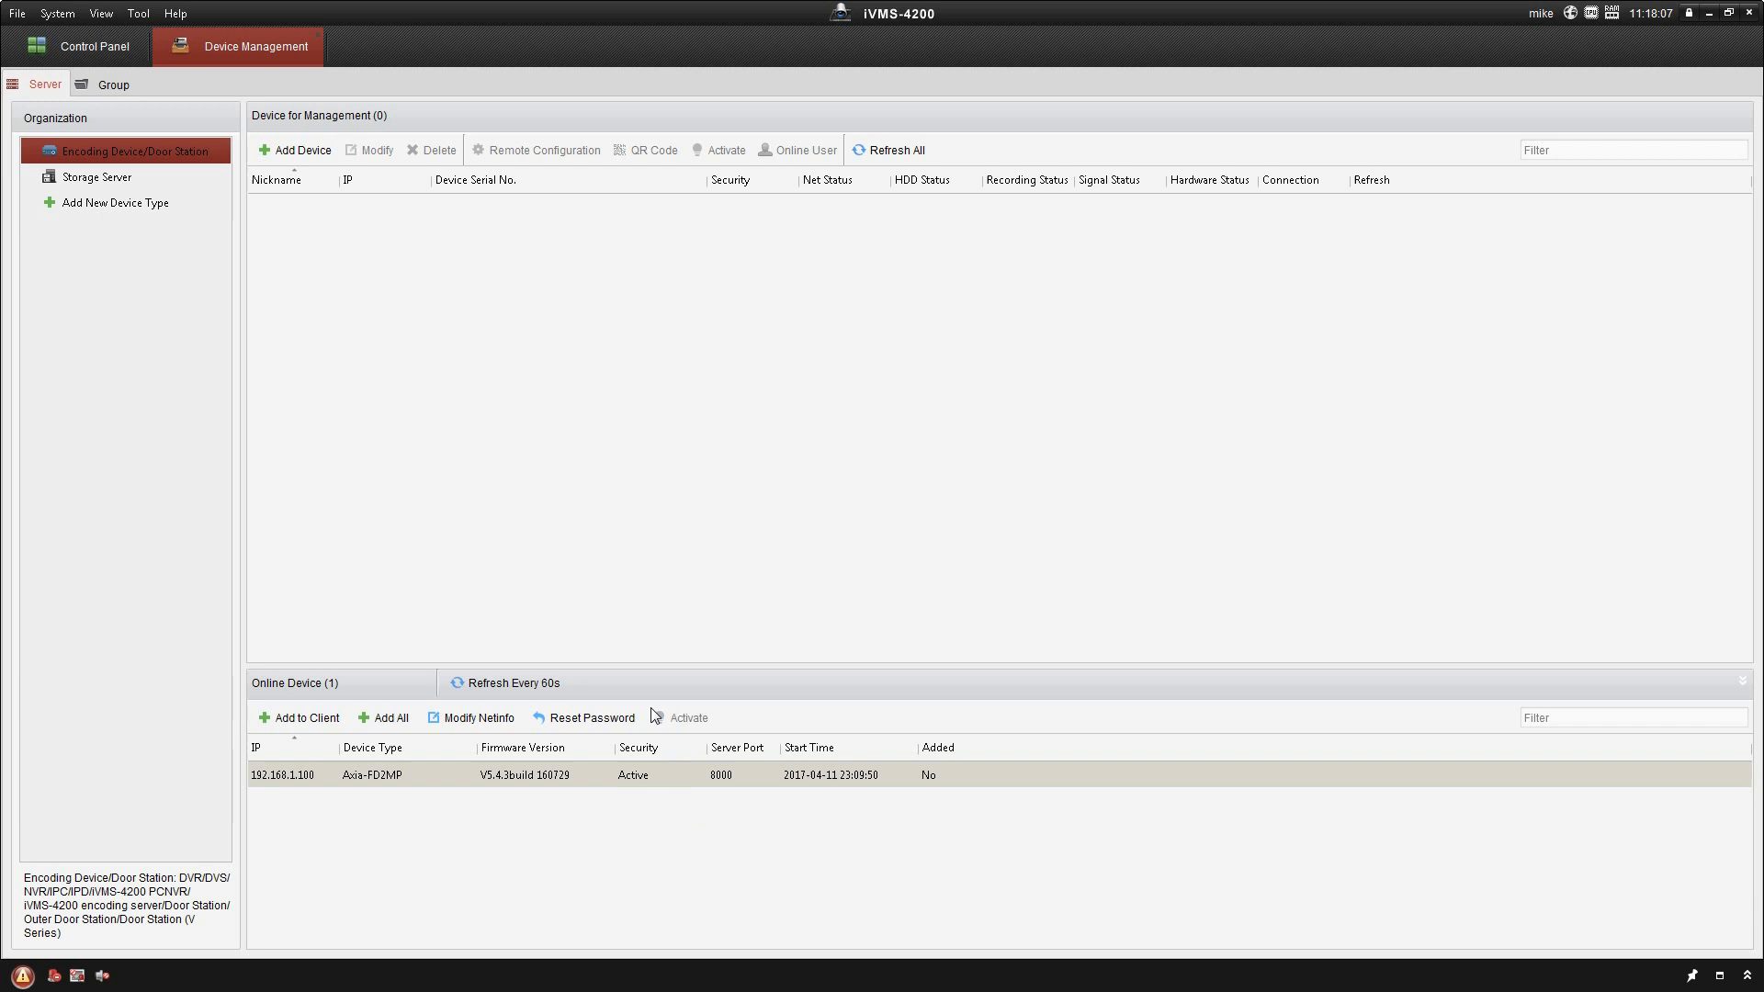
{"action": "mouse_move", "coordinate": [585, 700]}
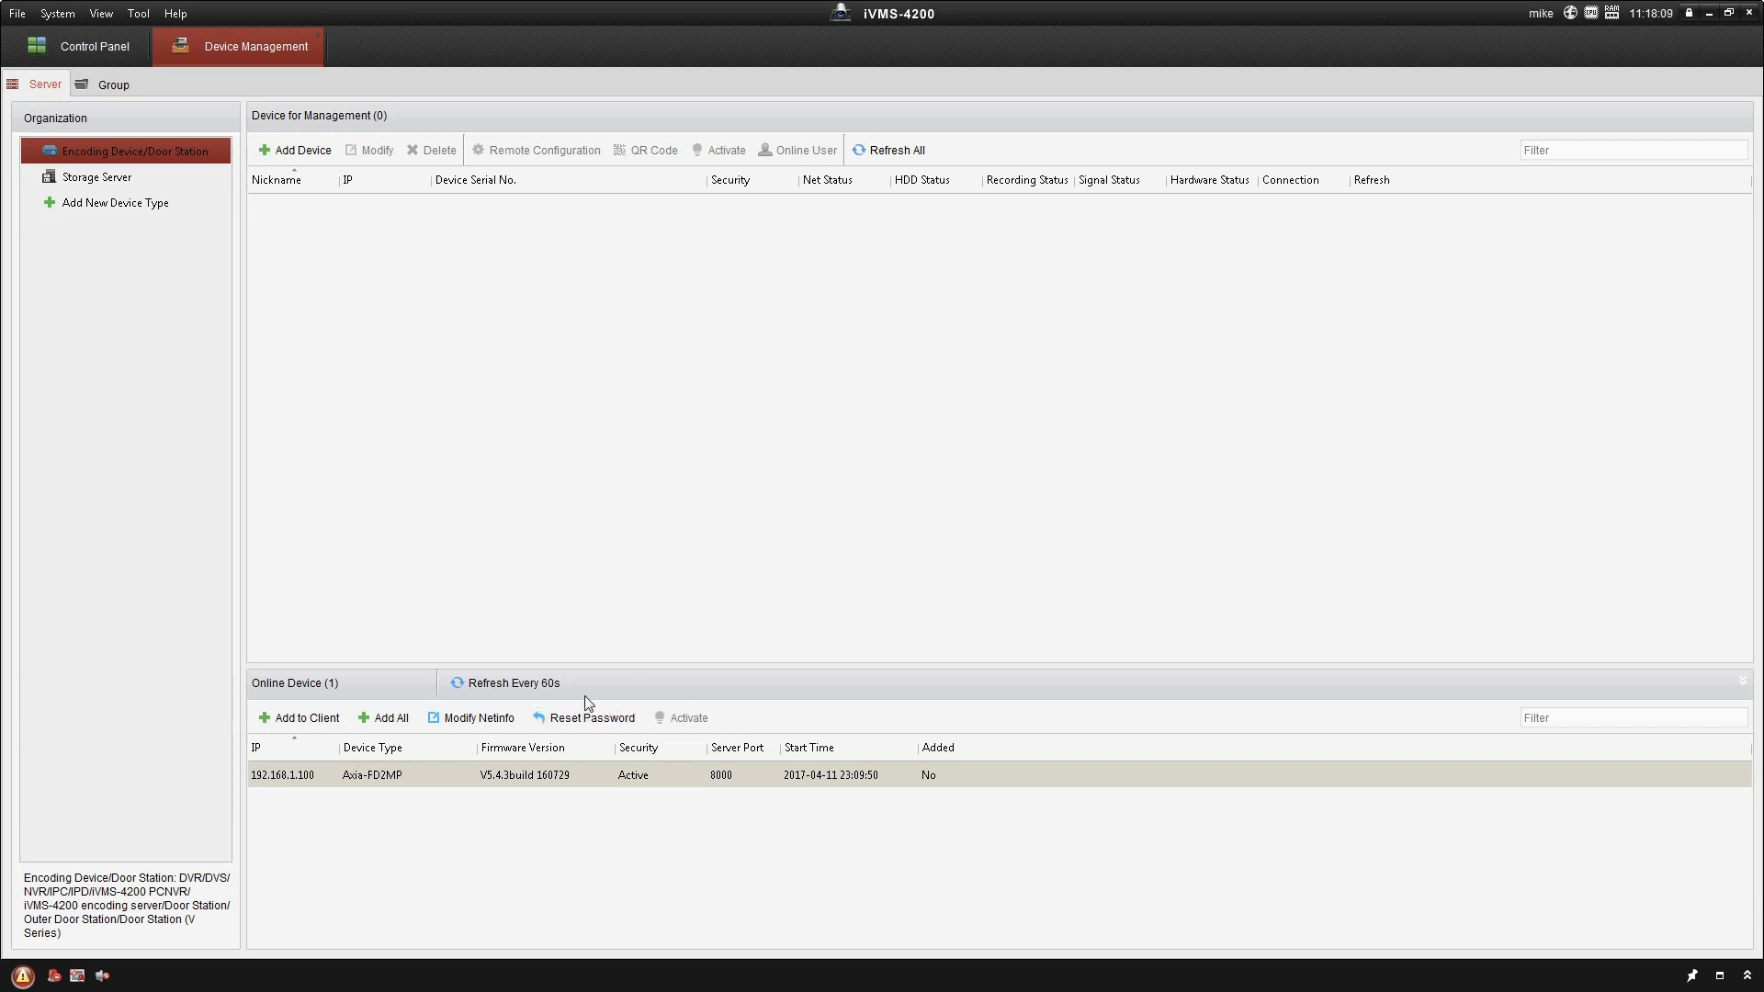
{"action": "mouse_move", "coordinate": [584, 709]}
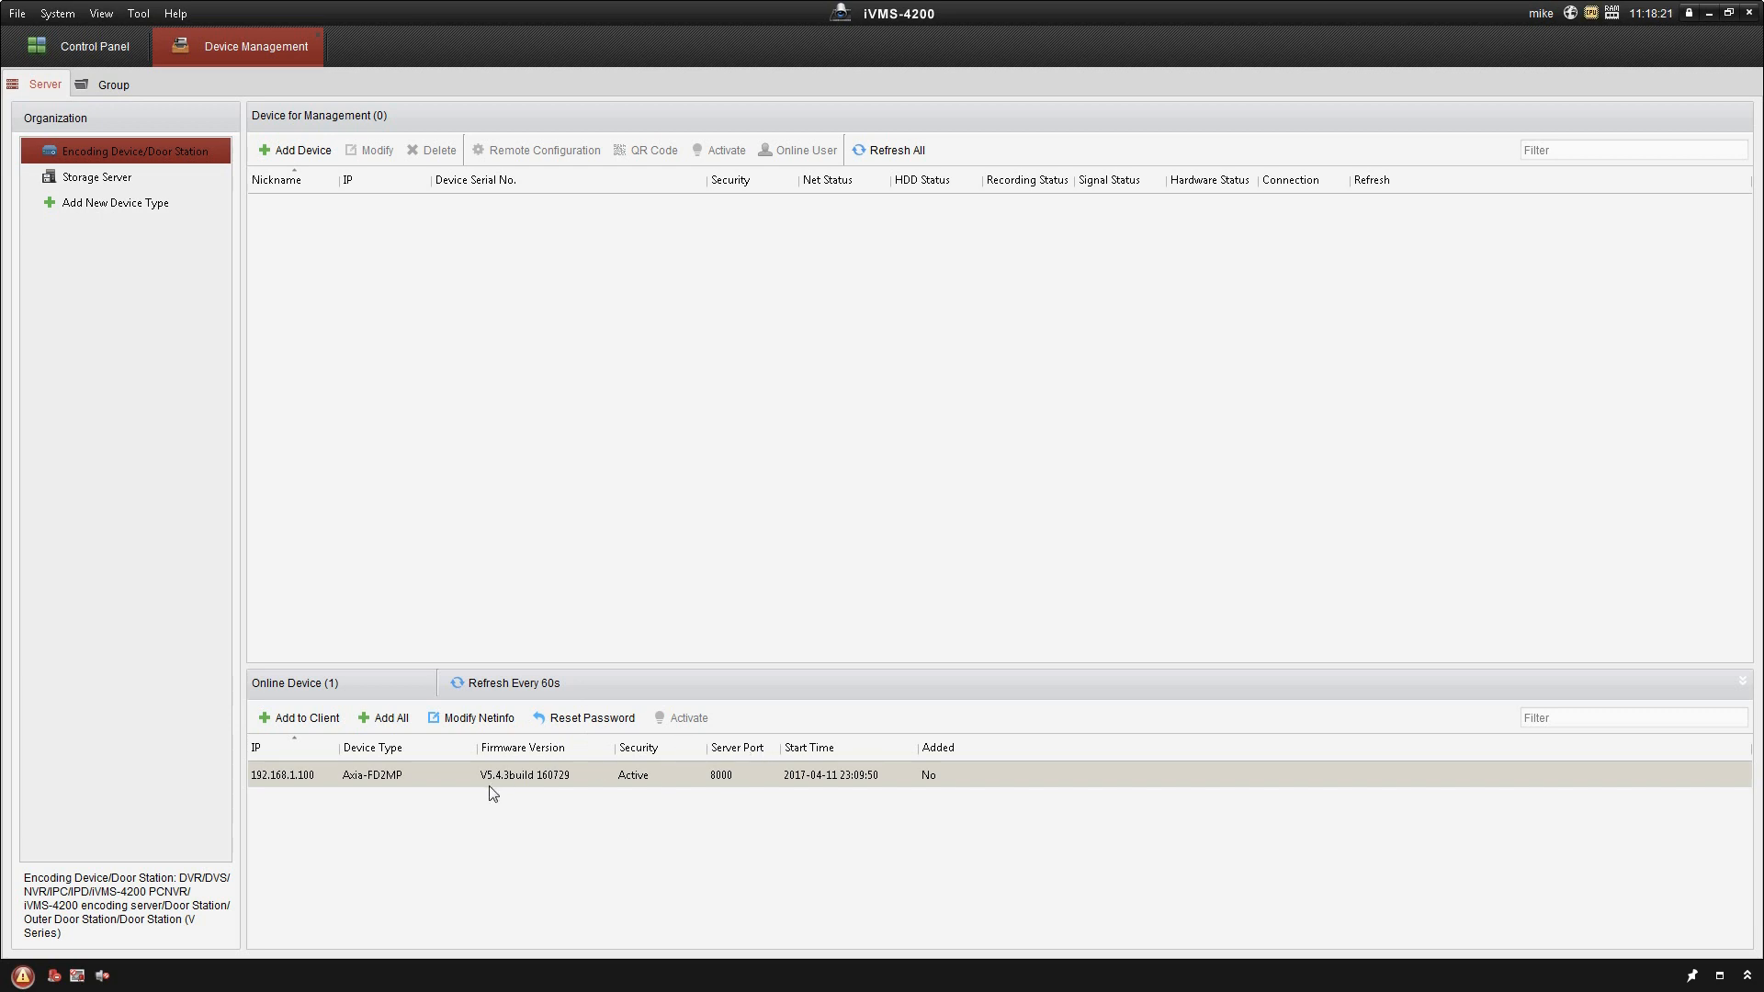
{"action": "mouse_move", "coordinate": [366, 777]}
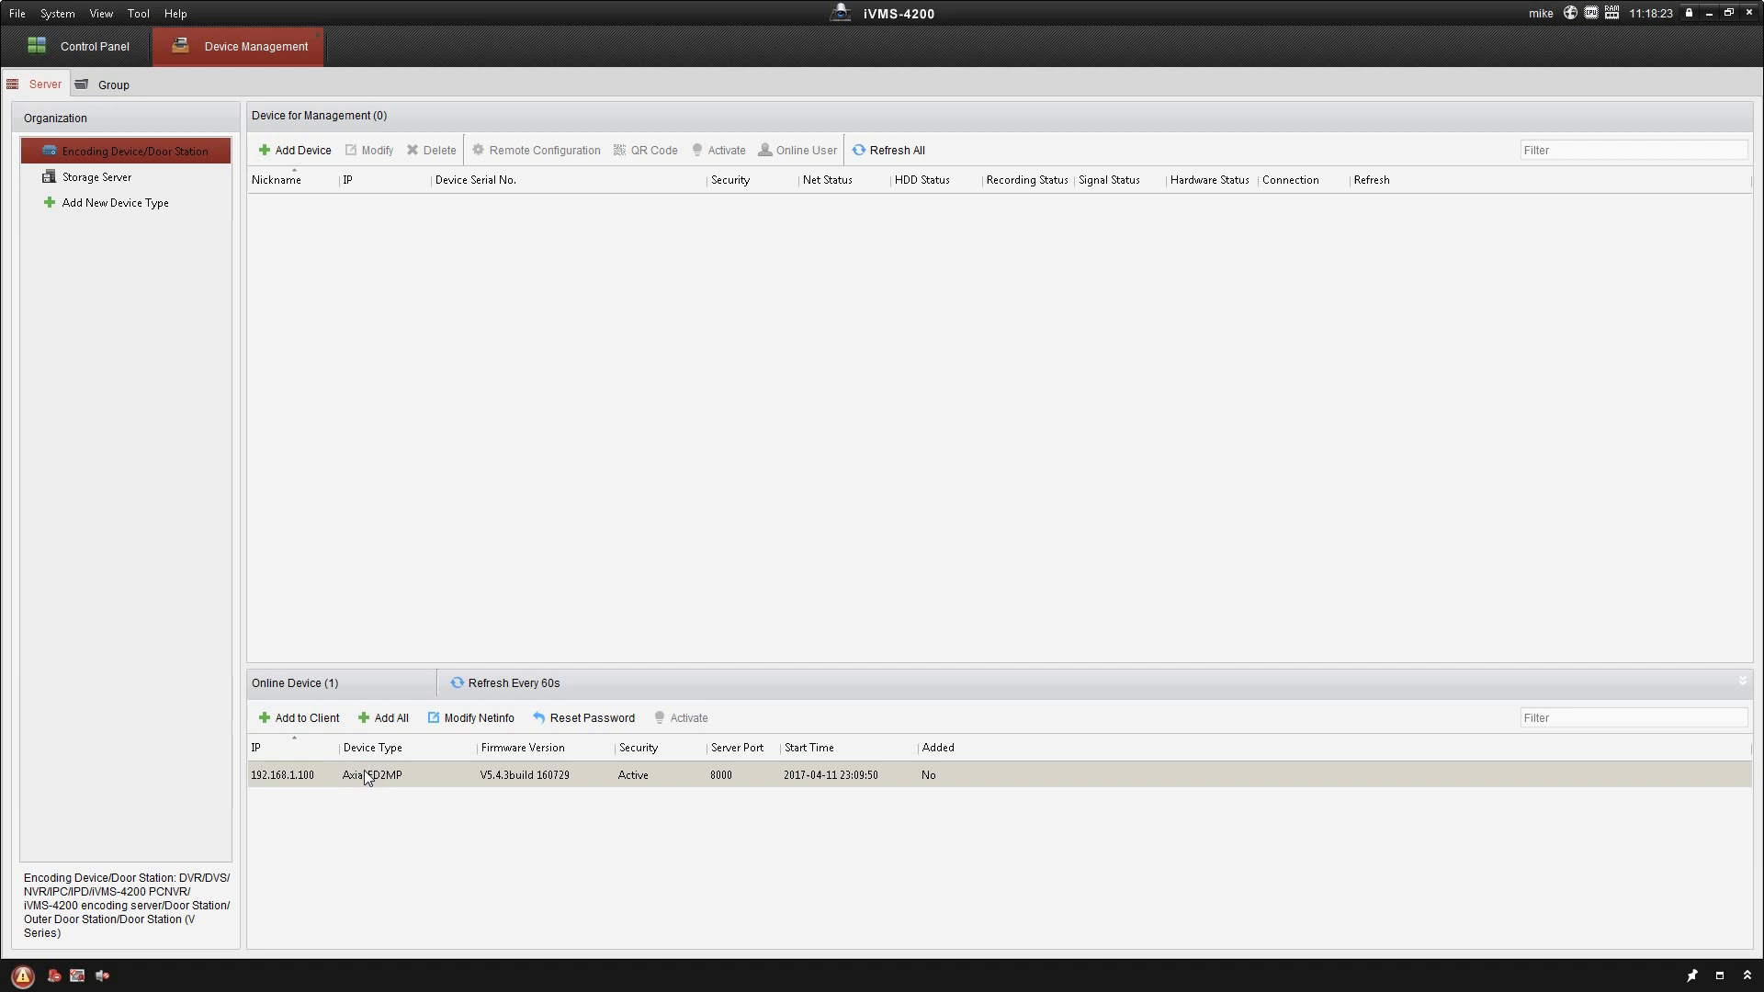
{"action": "mouse_move", "coordinate": [369, 776]}
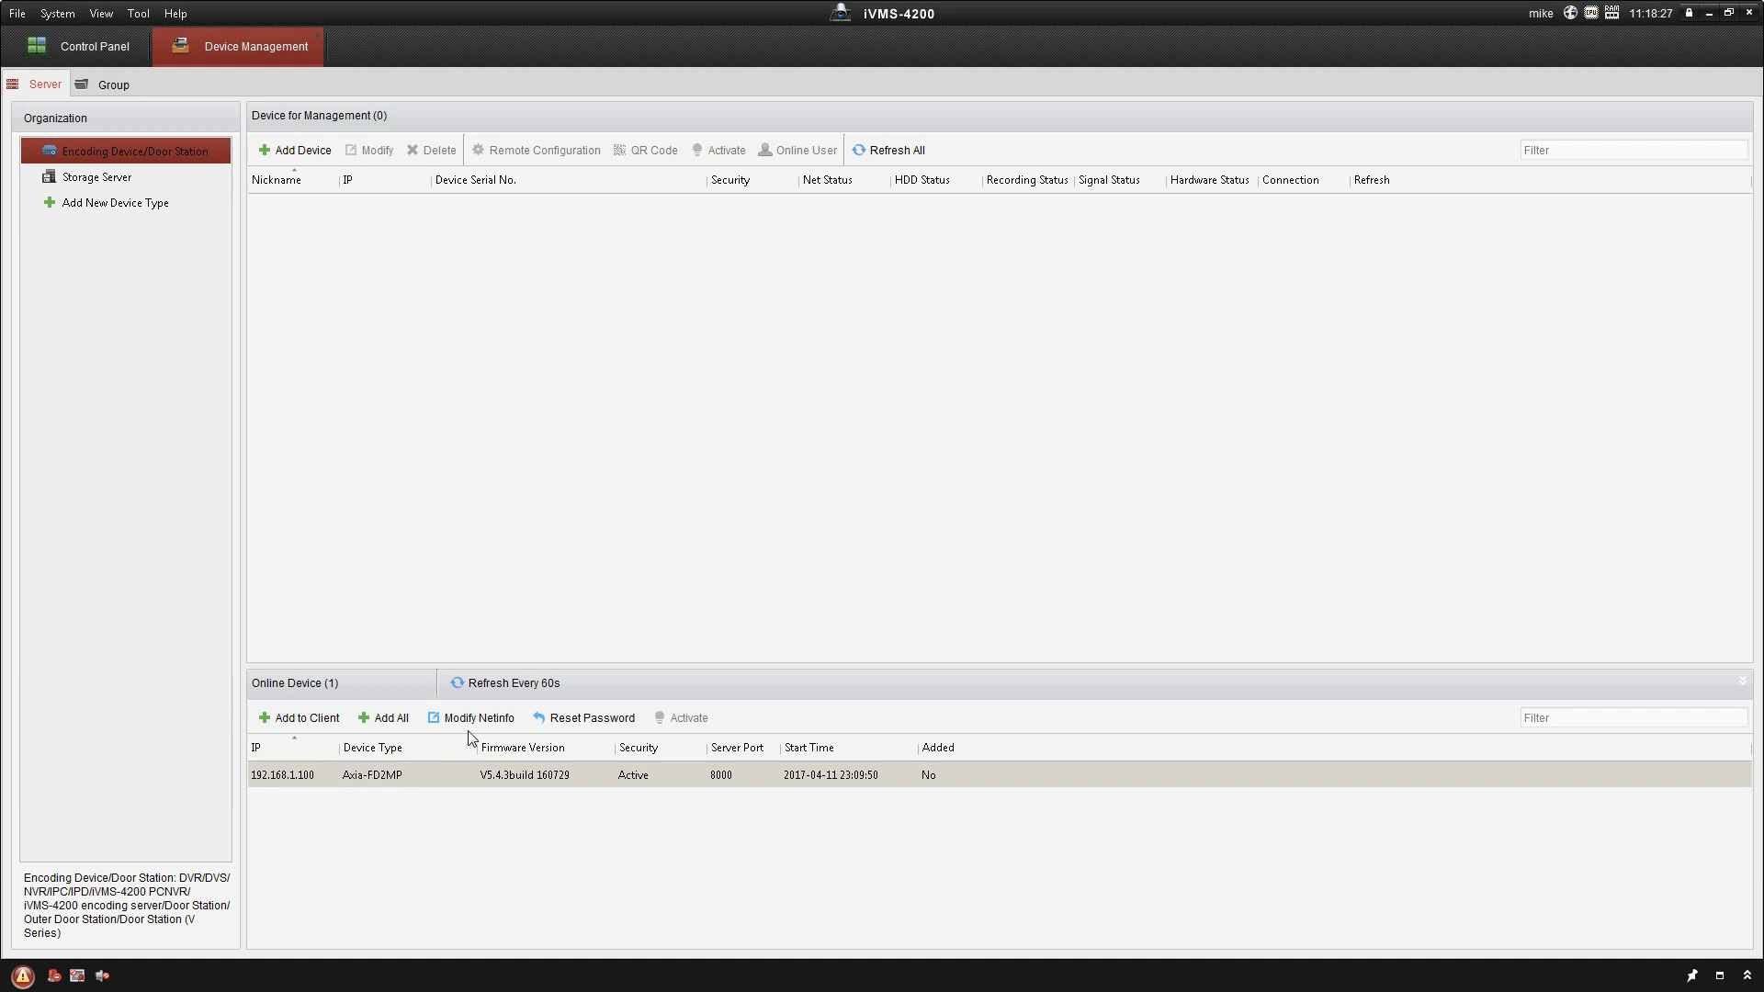
Re-address the online camera to 192.168.50.100 via Modify Netinfo, authorised with the admin password.
{"action": "left_click", "coordinate": [478, 718]}
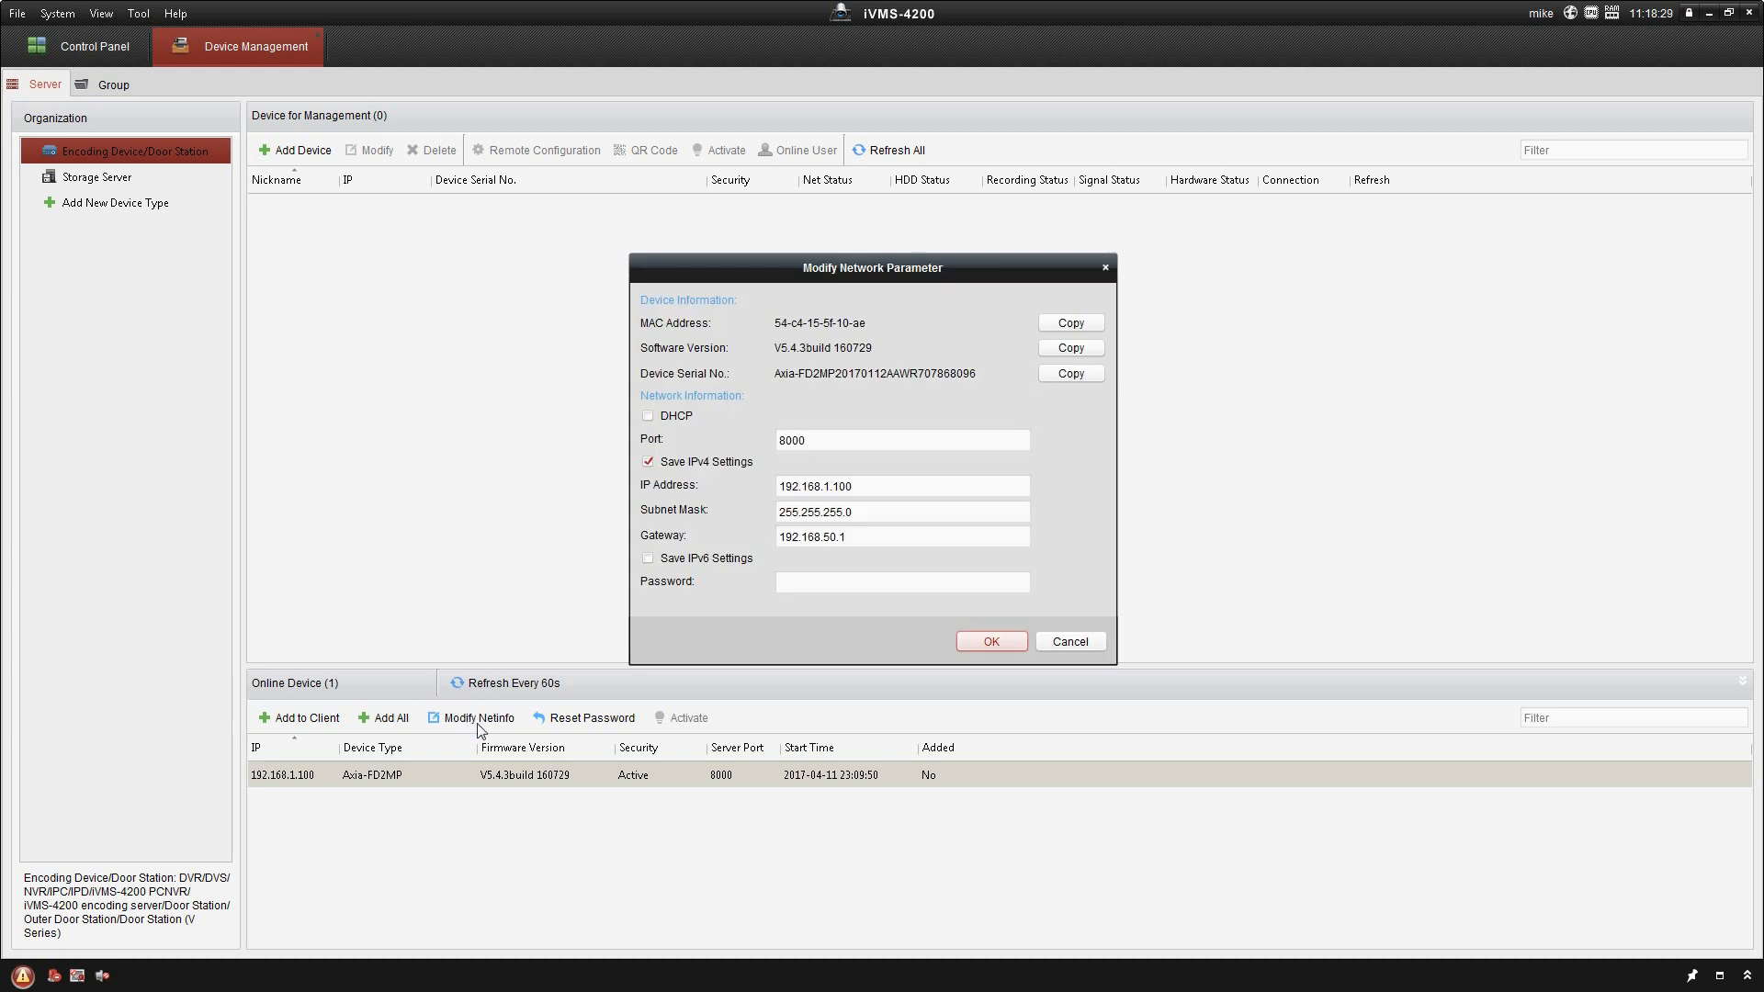
{"action": "left_click", "coordinate": [901, 582]}
{"action": "type", "text": "50"}
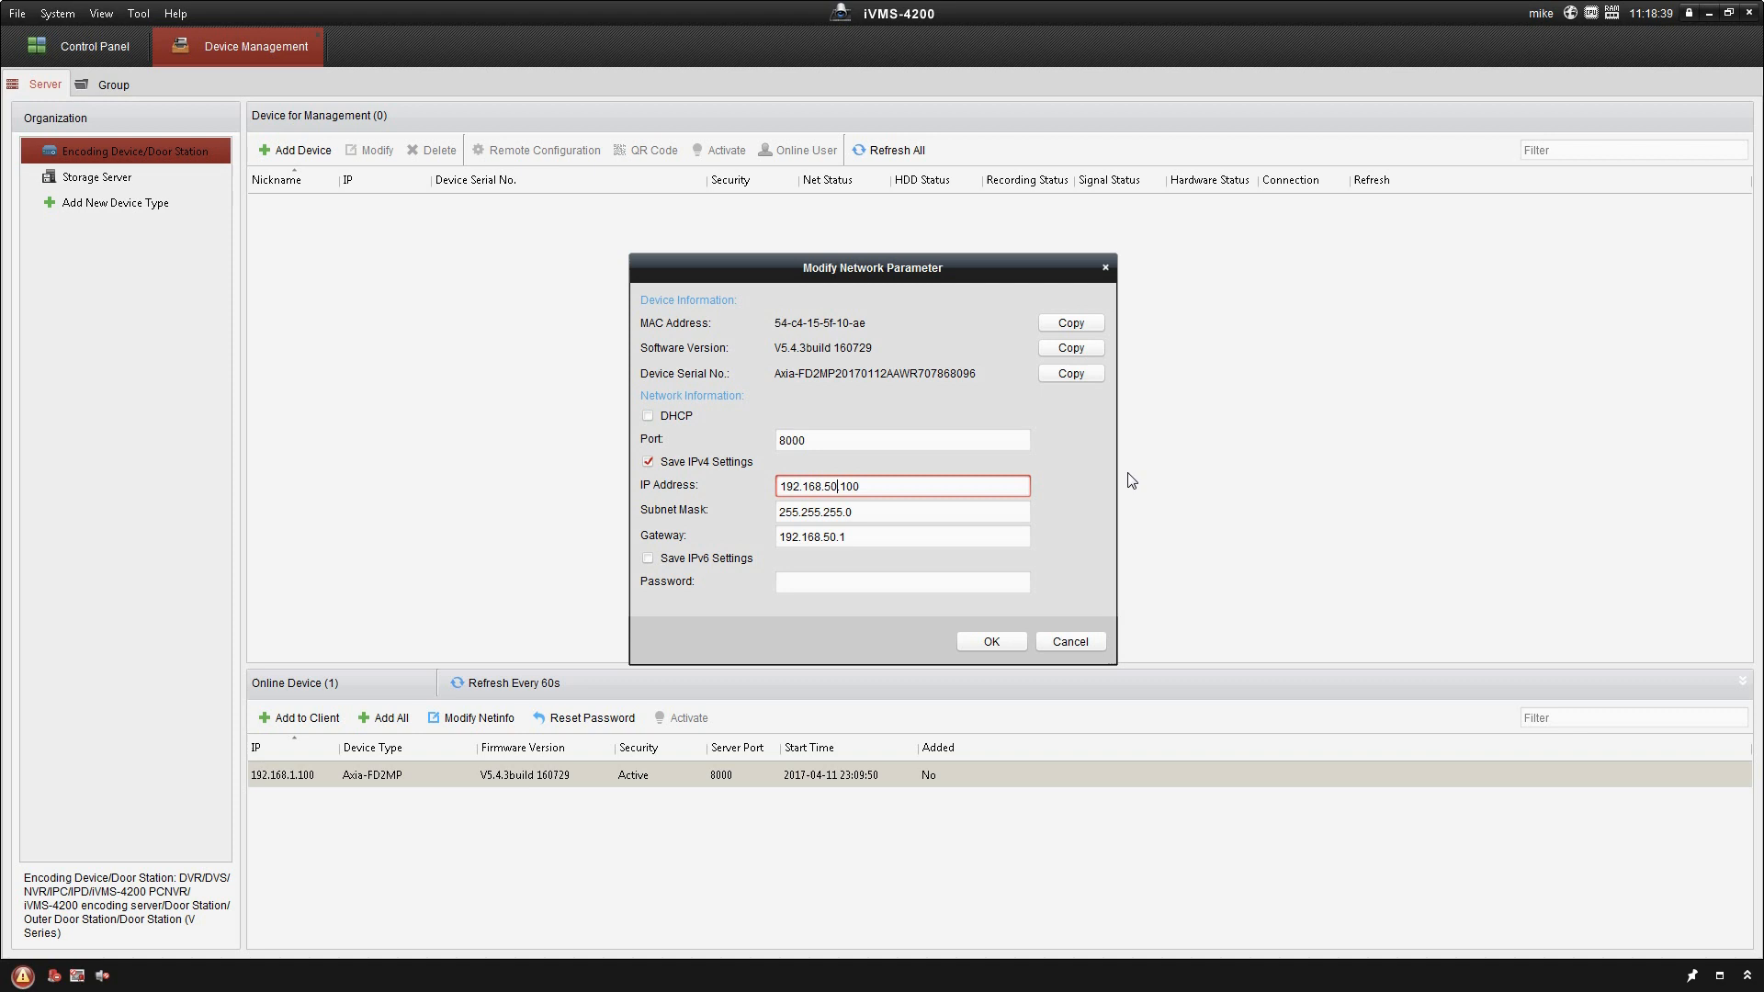
{"action": "left_click", "coordinate": [901, 583]}
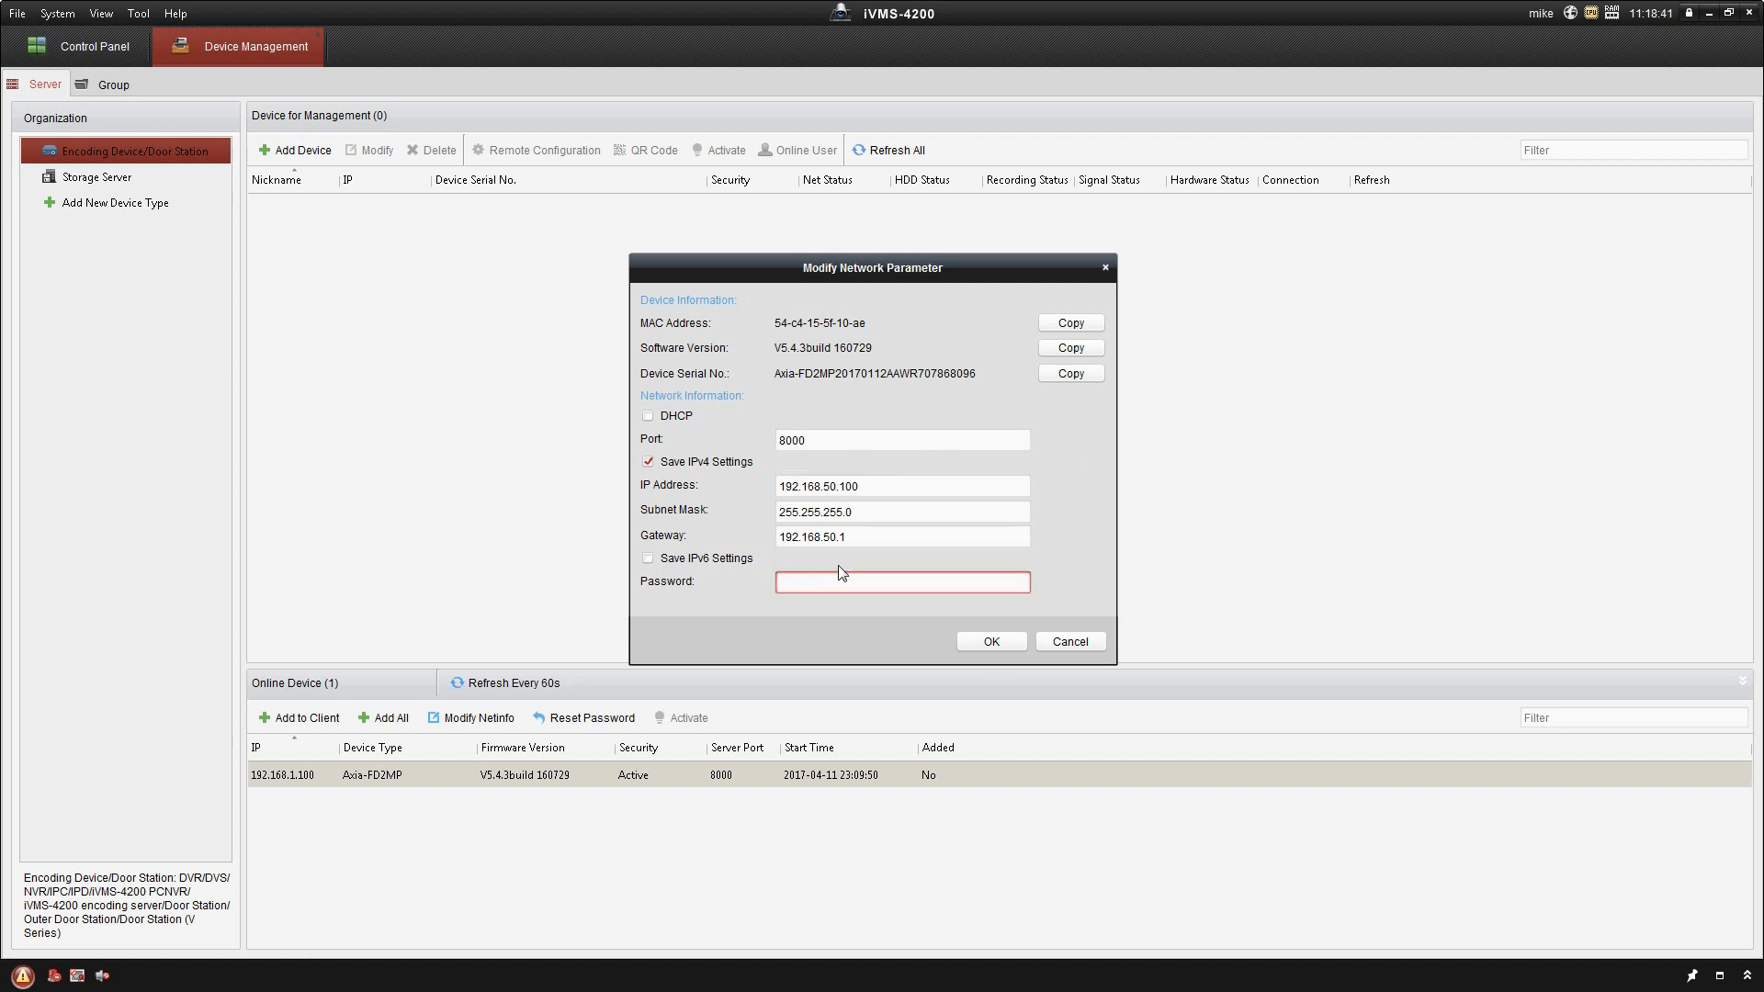
{"action": "type", "text": "••"}
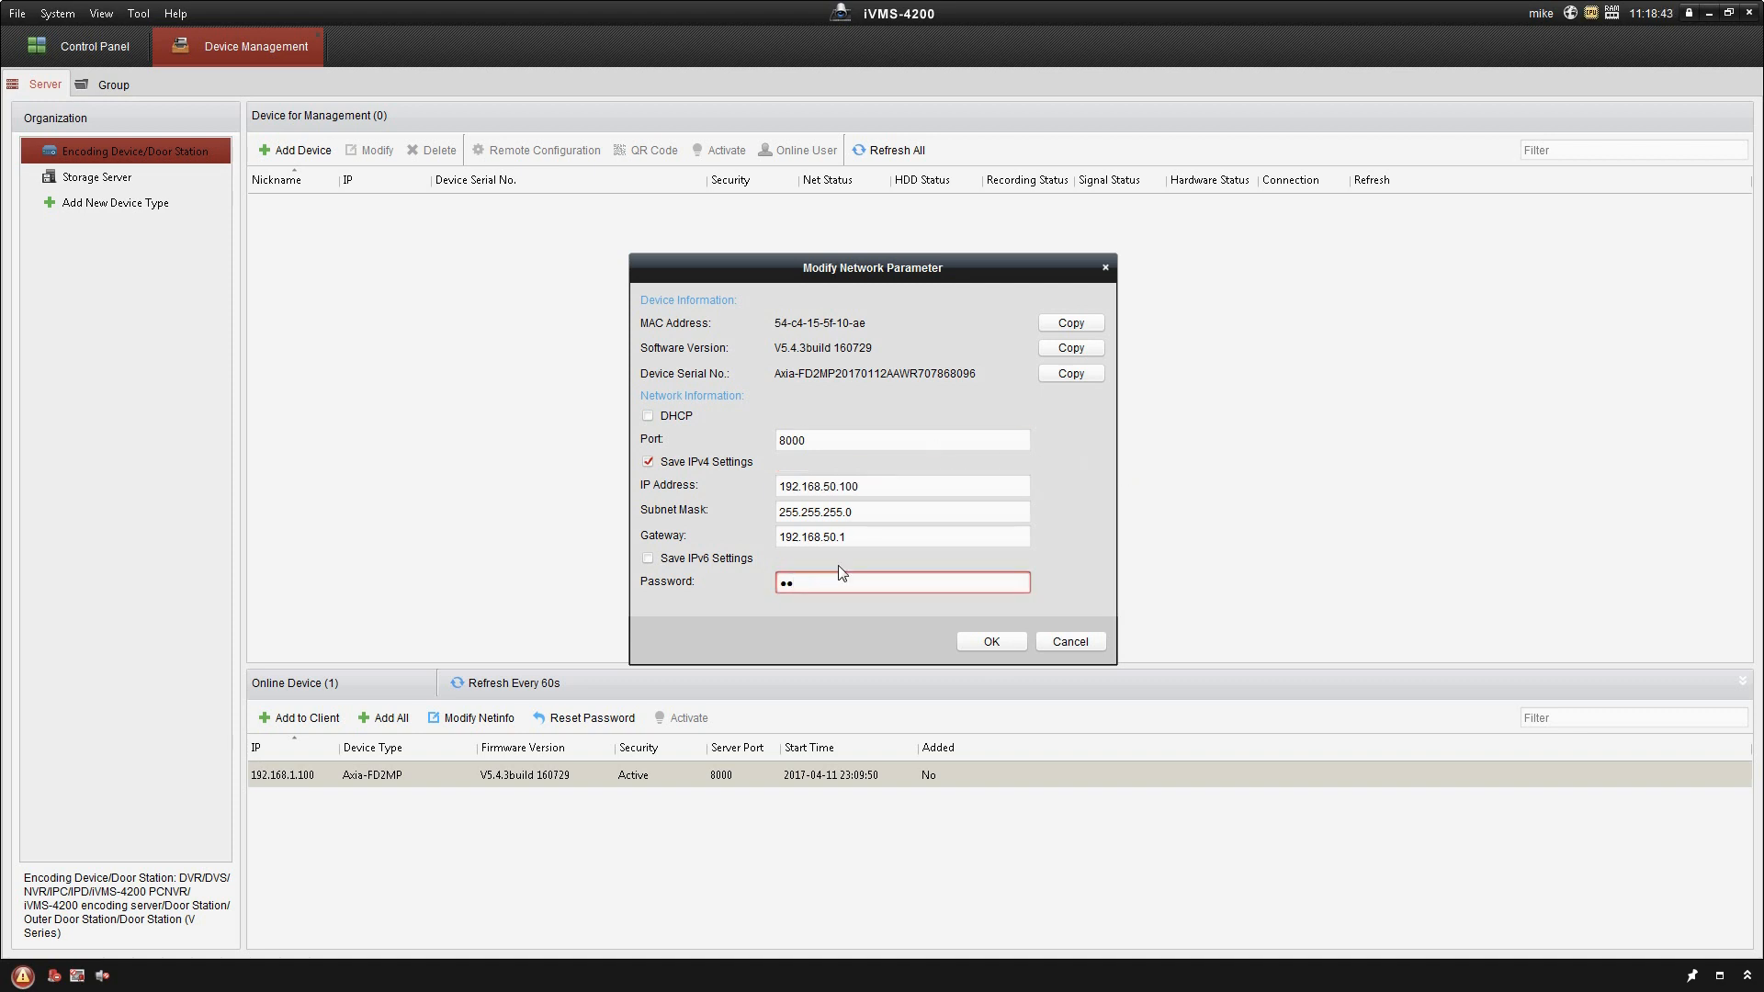
{"action": "type", "text": "•••"}
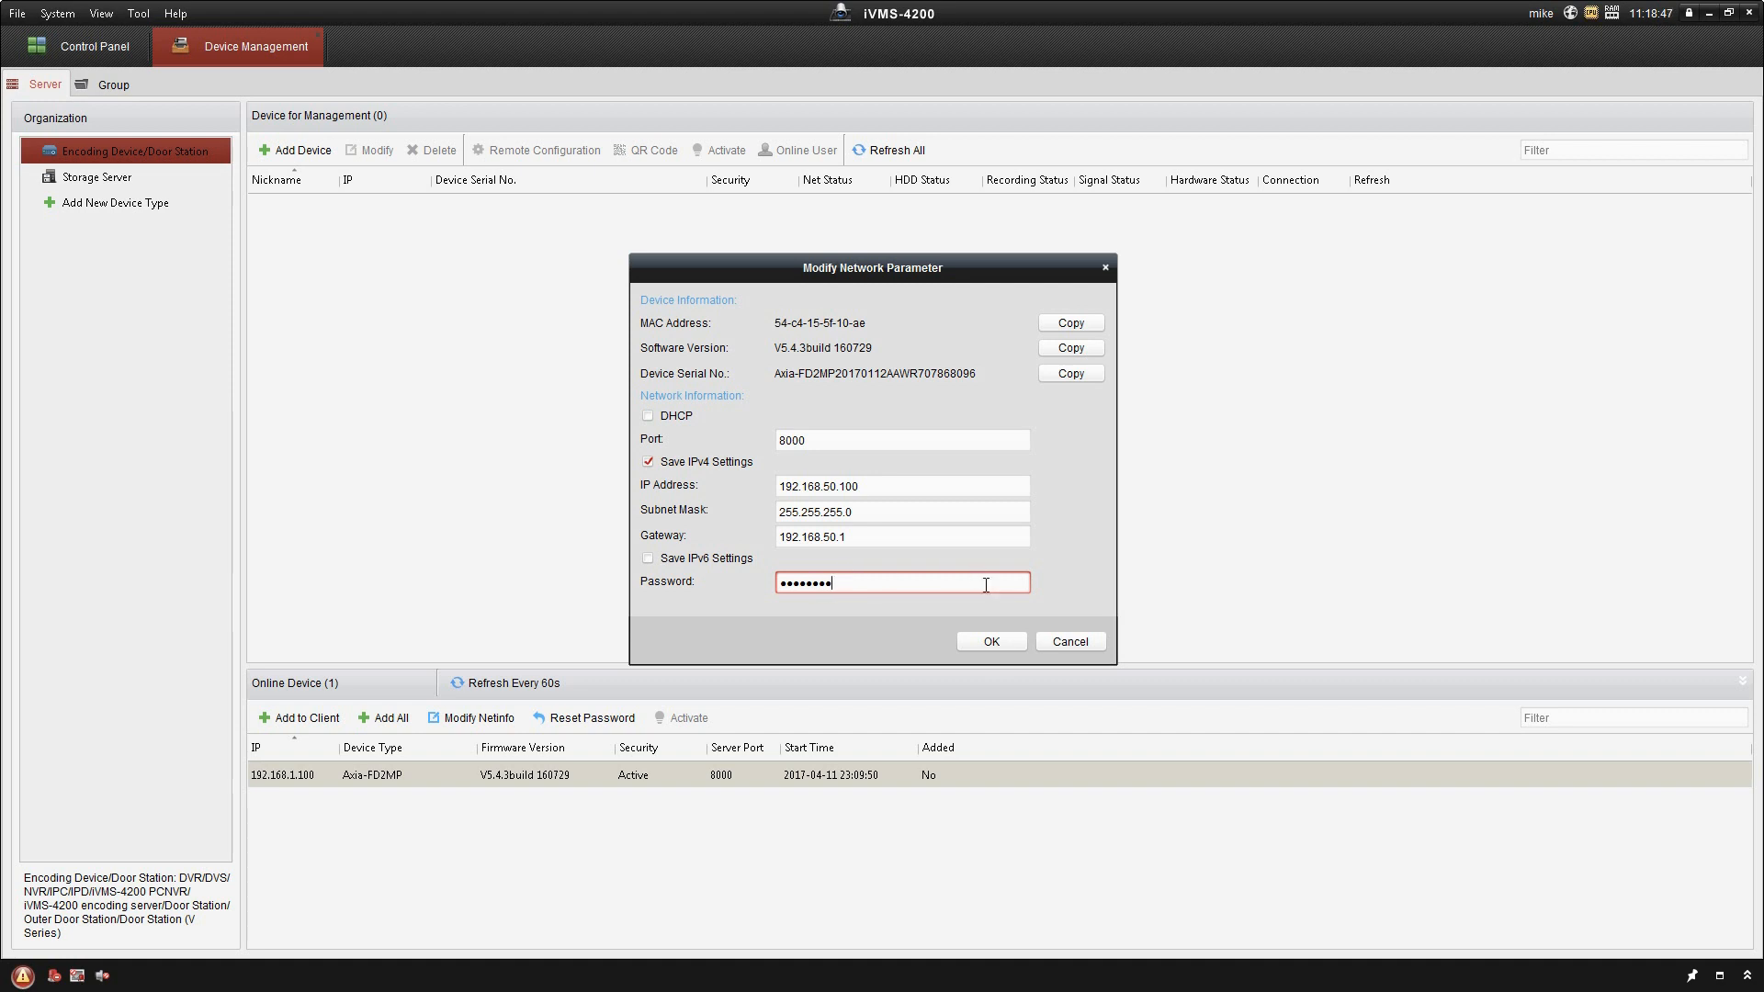
{"action": "left_click", "coordinate": [990, 642]}
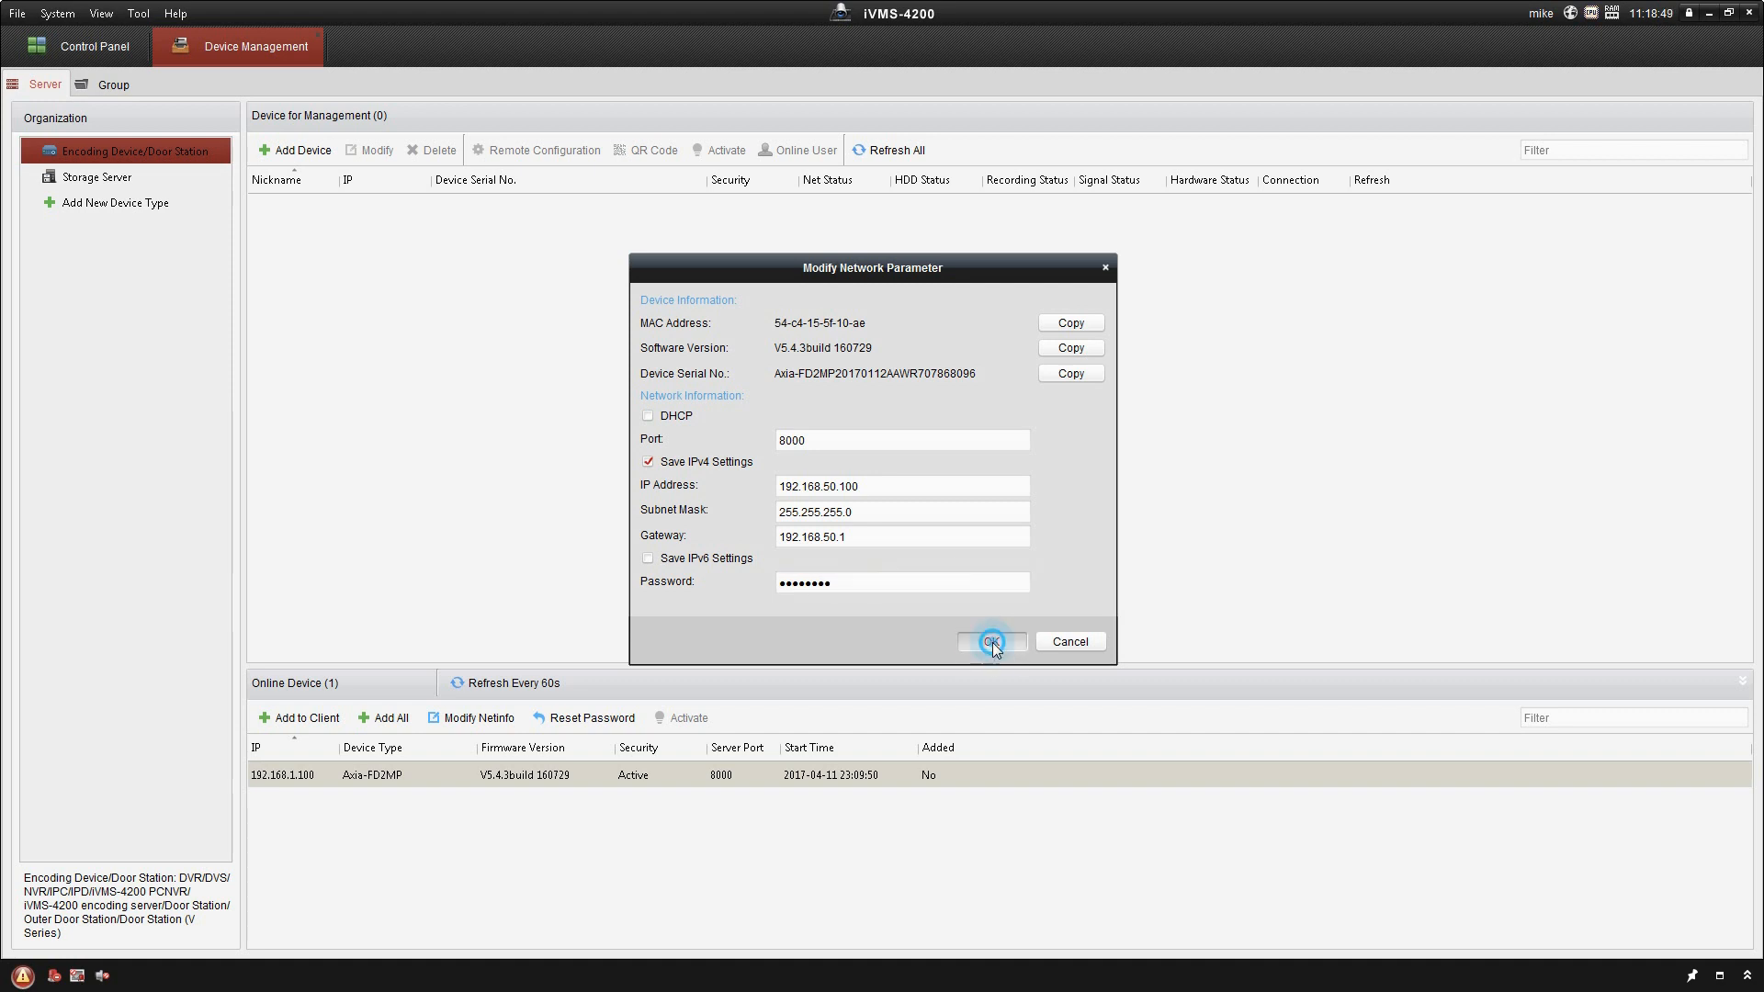
Confirm the network settings change so the dialog closes.
{"action": "left_click", "coordinate": [990, 642]}
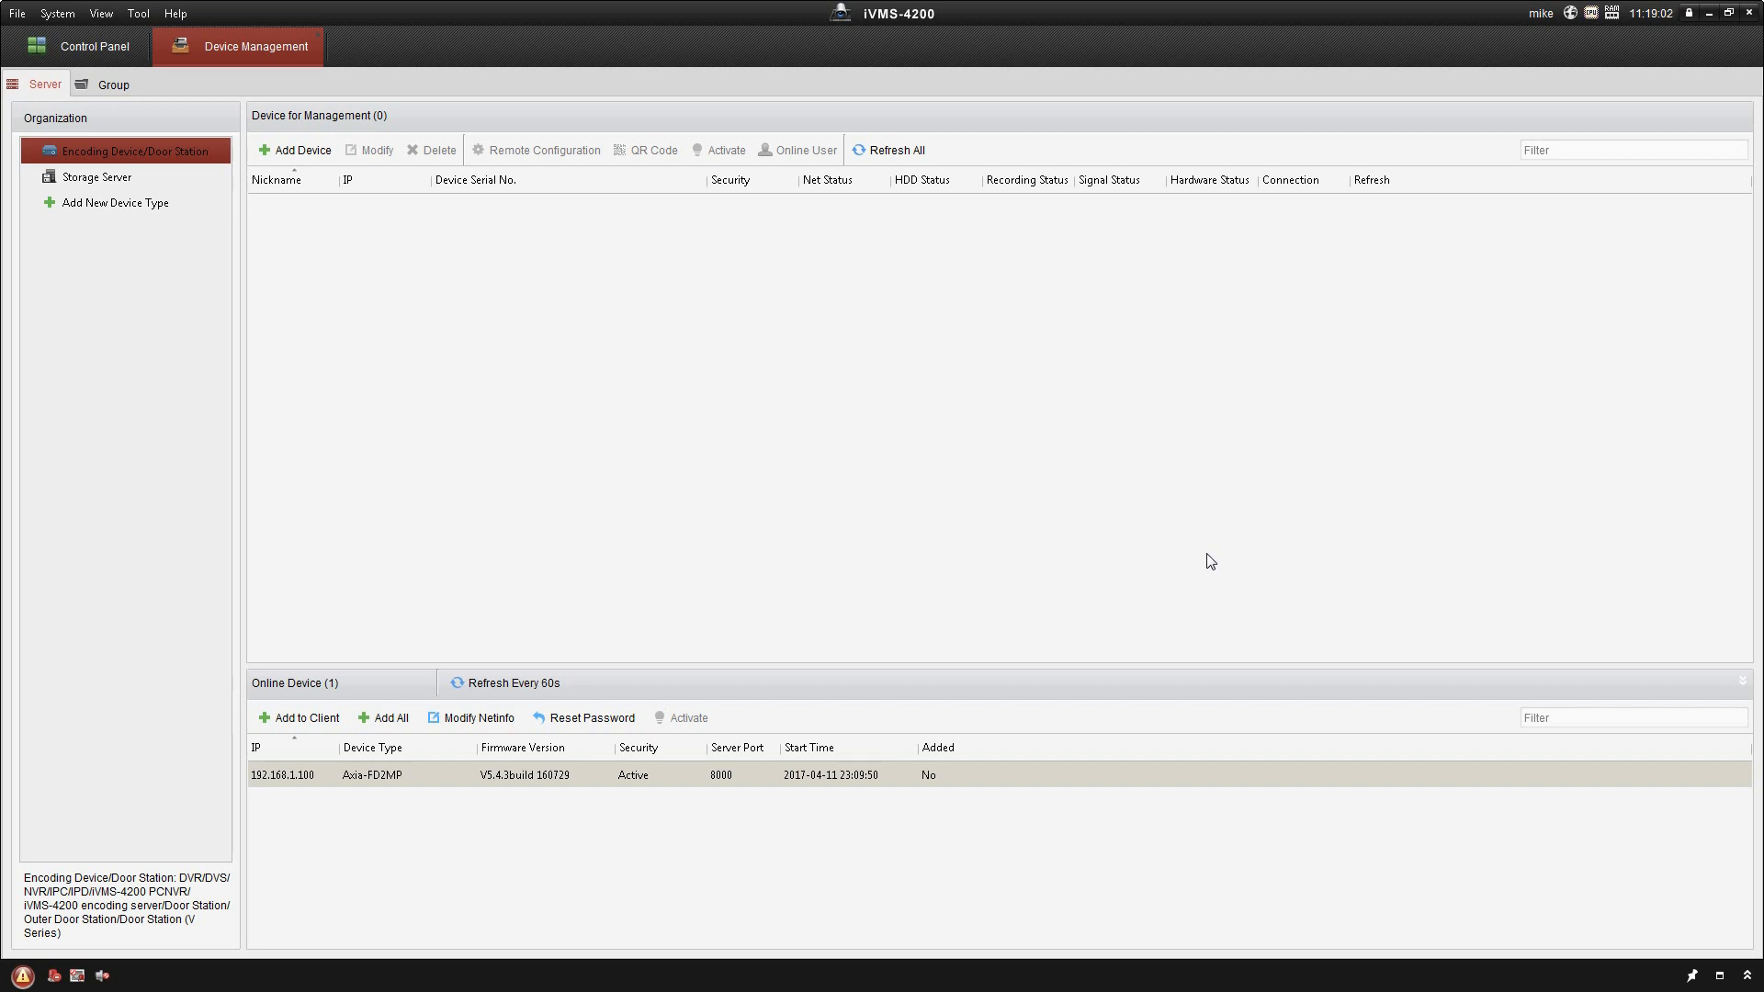
{"action": "mouse_move", "coordinate": [1350, 518]}
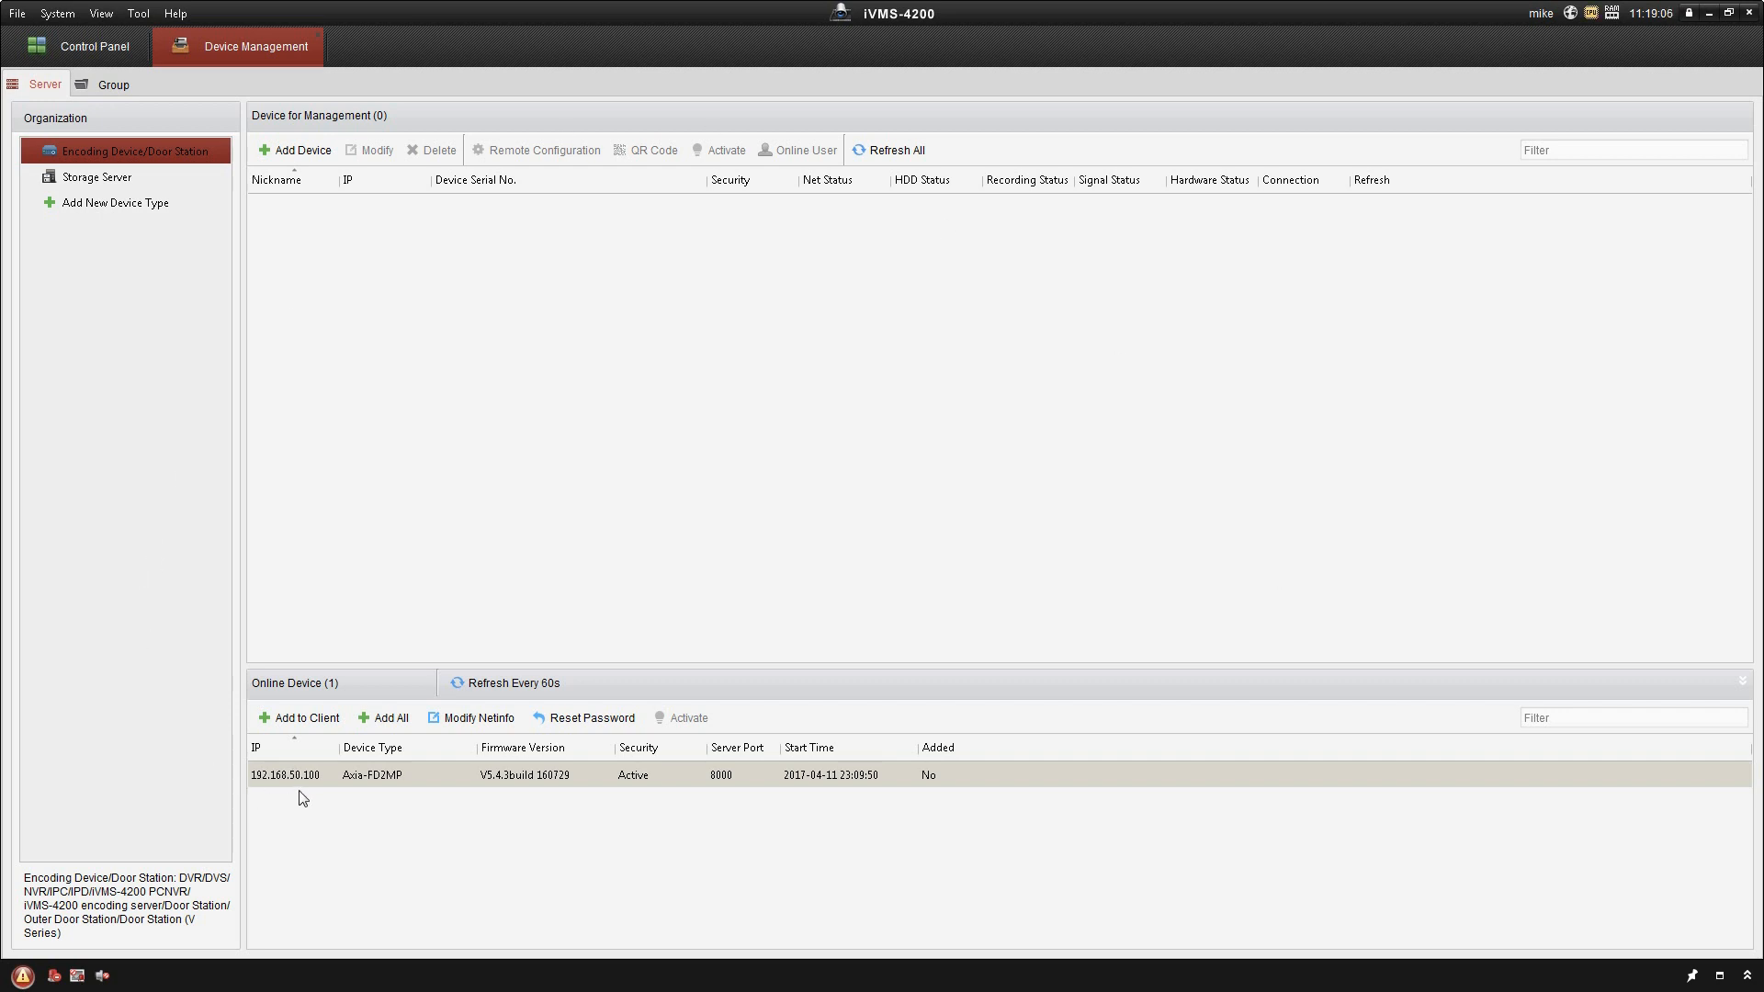
{"action": "mouse_move", "coordinate": [316, 814]}
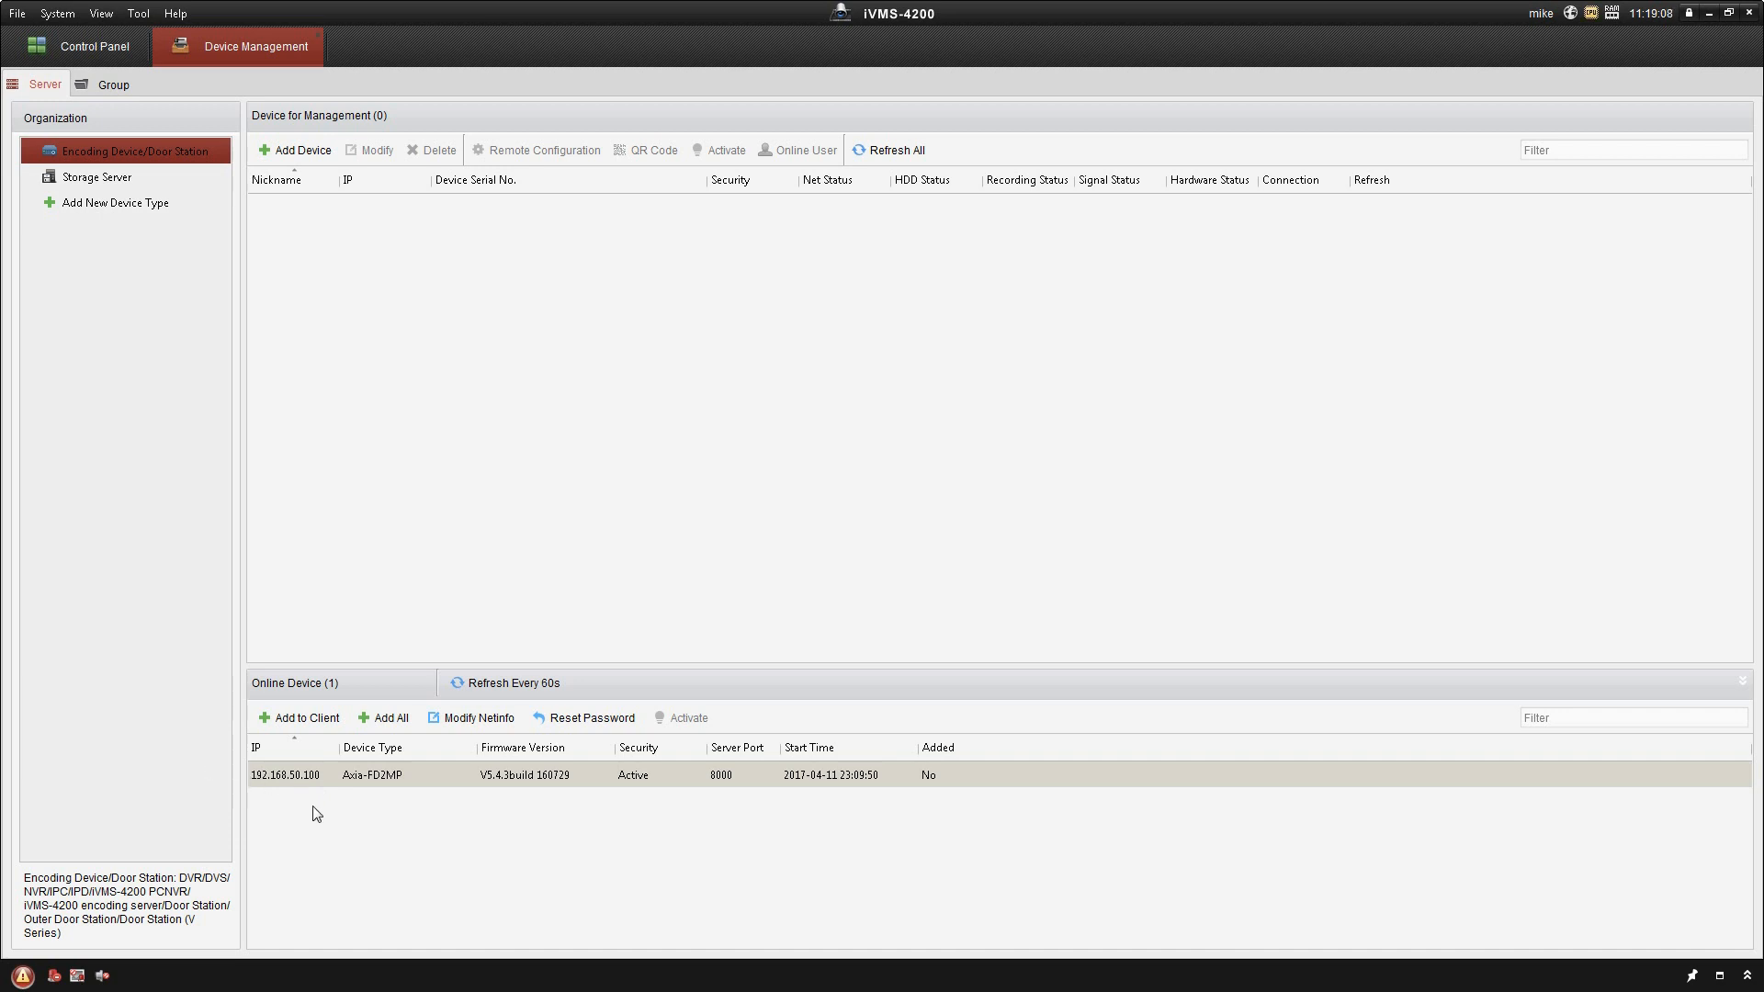
{"action": "mouse_move", "coordinate": [659, 728]}
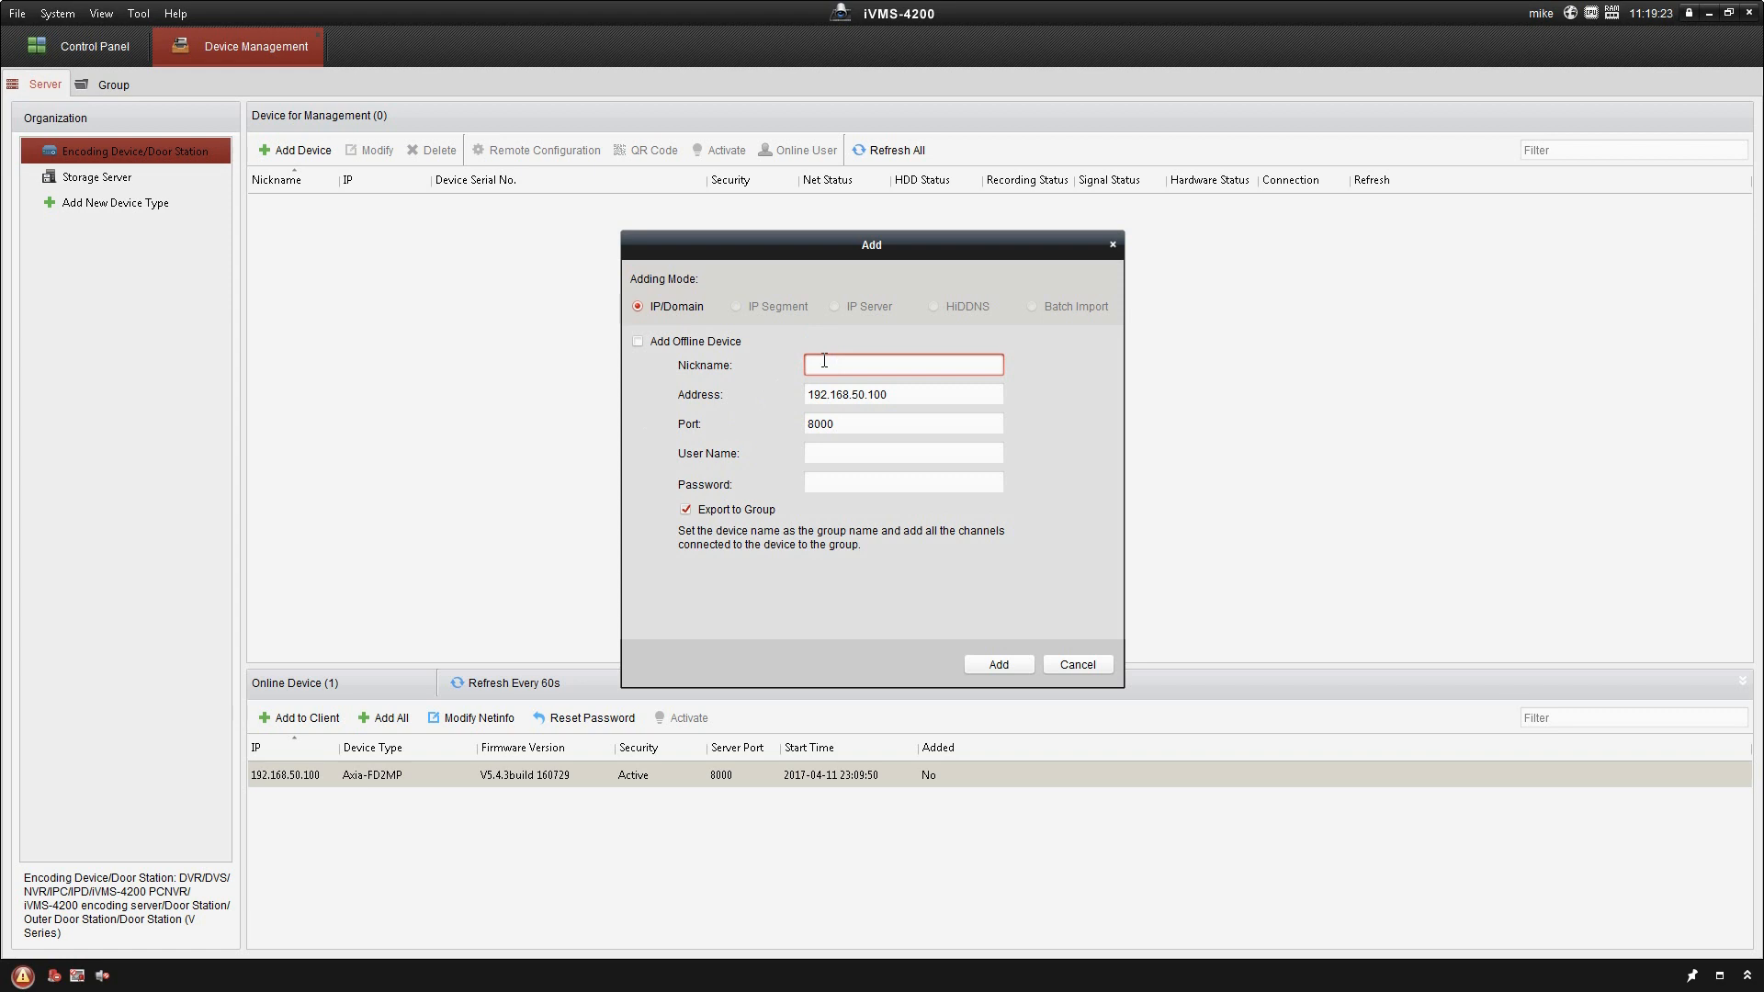
Add the 192.168.50.100 camera as managed device 'Back yard' with user admin and Export to Group kept.
{"action": "type", "text": "Back ya"}
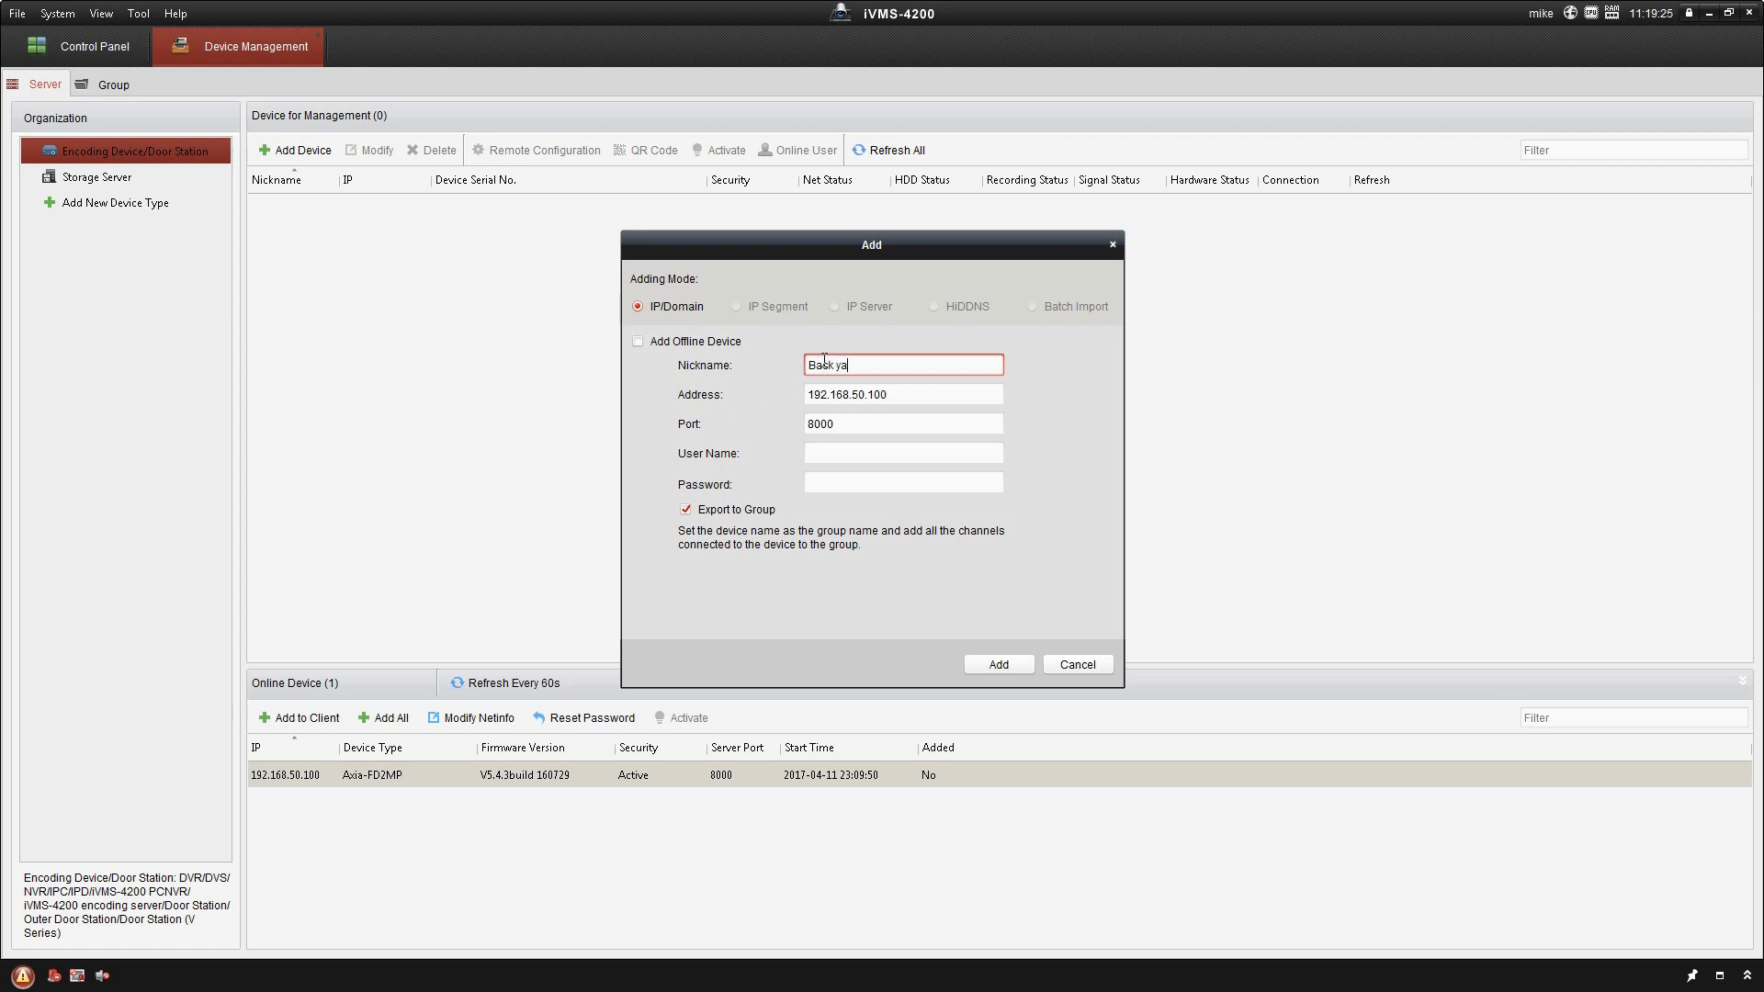
{"action": "left_click", "coordinate": [900, 423]}
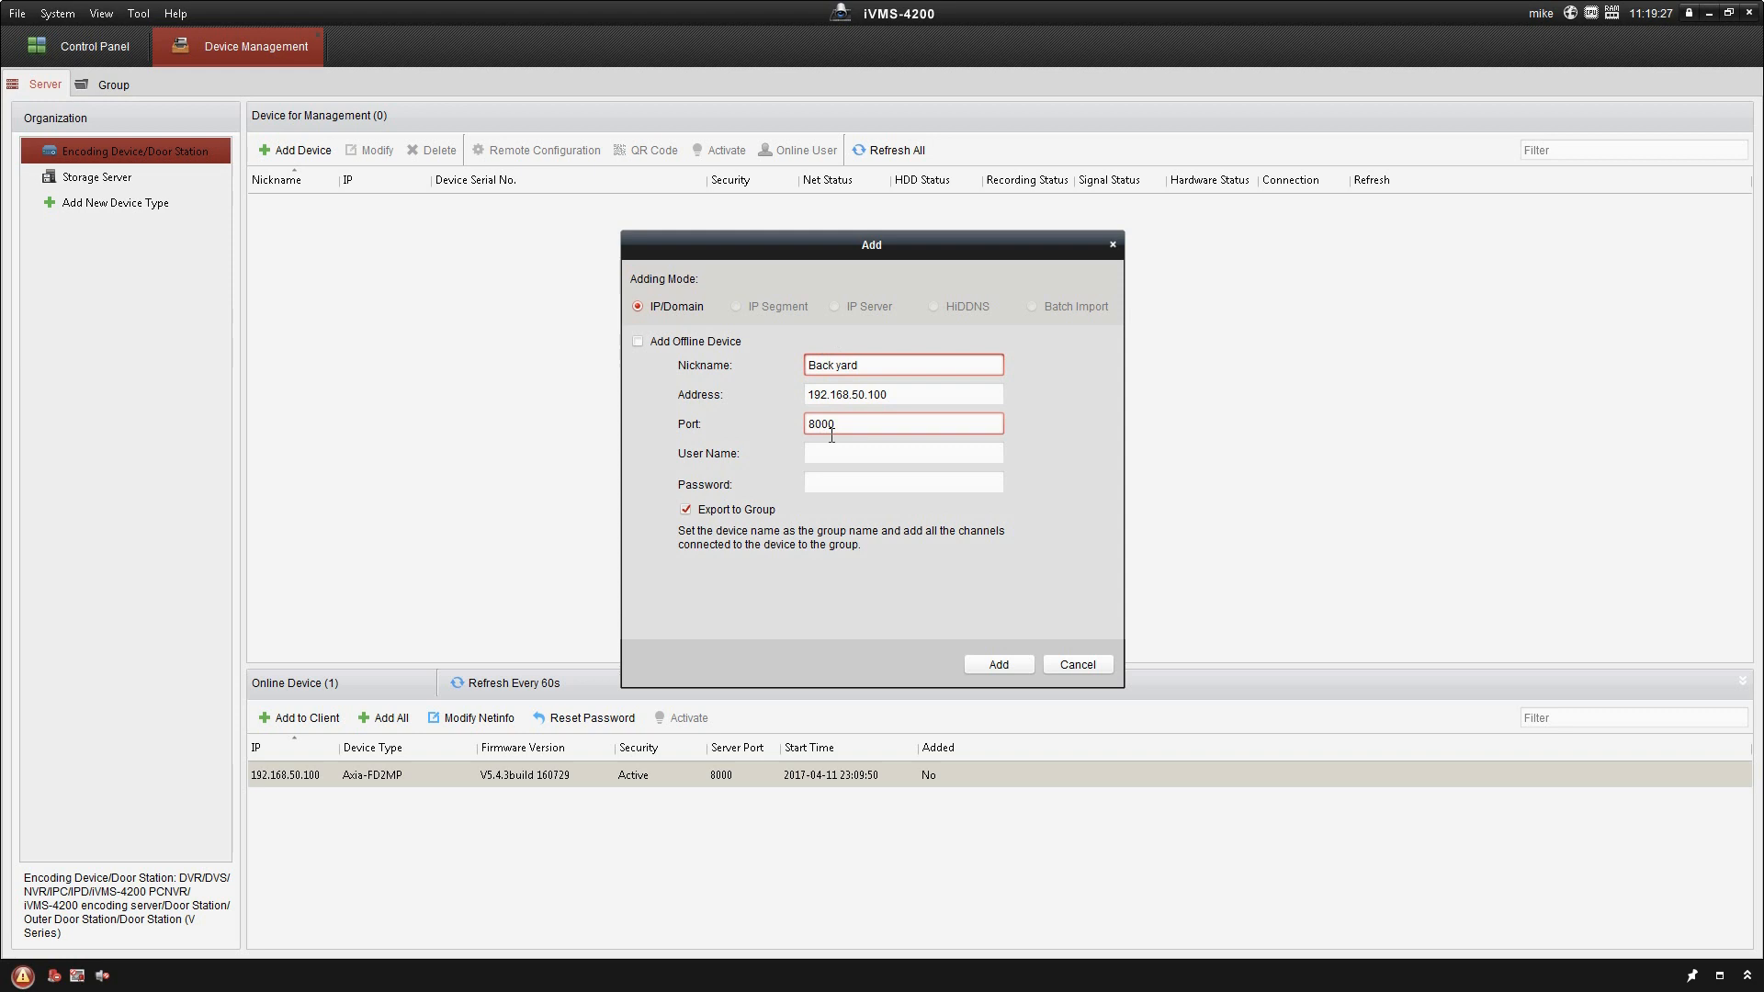
{"action": "left_click", "coordinate": [900, 452]}
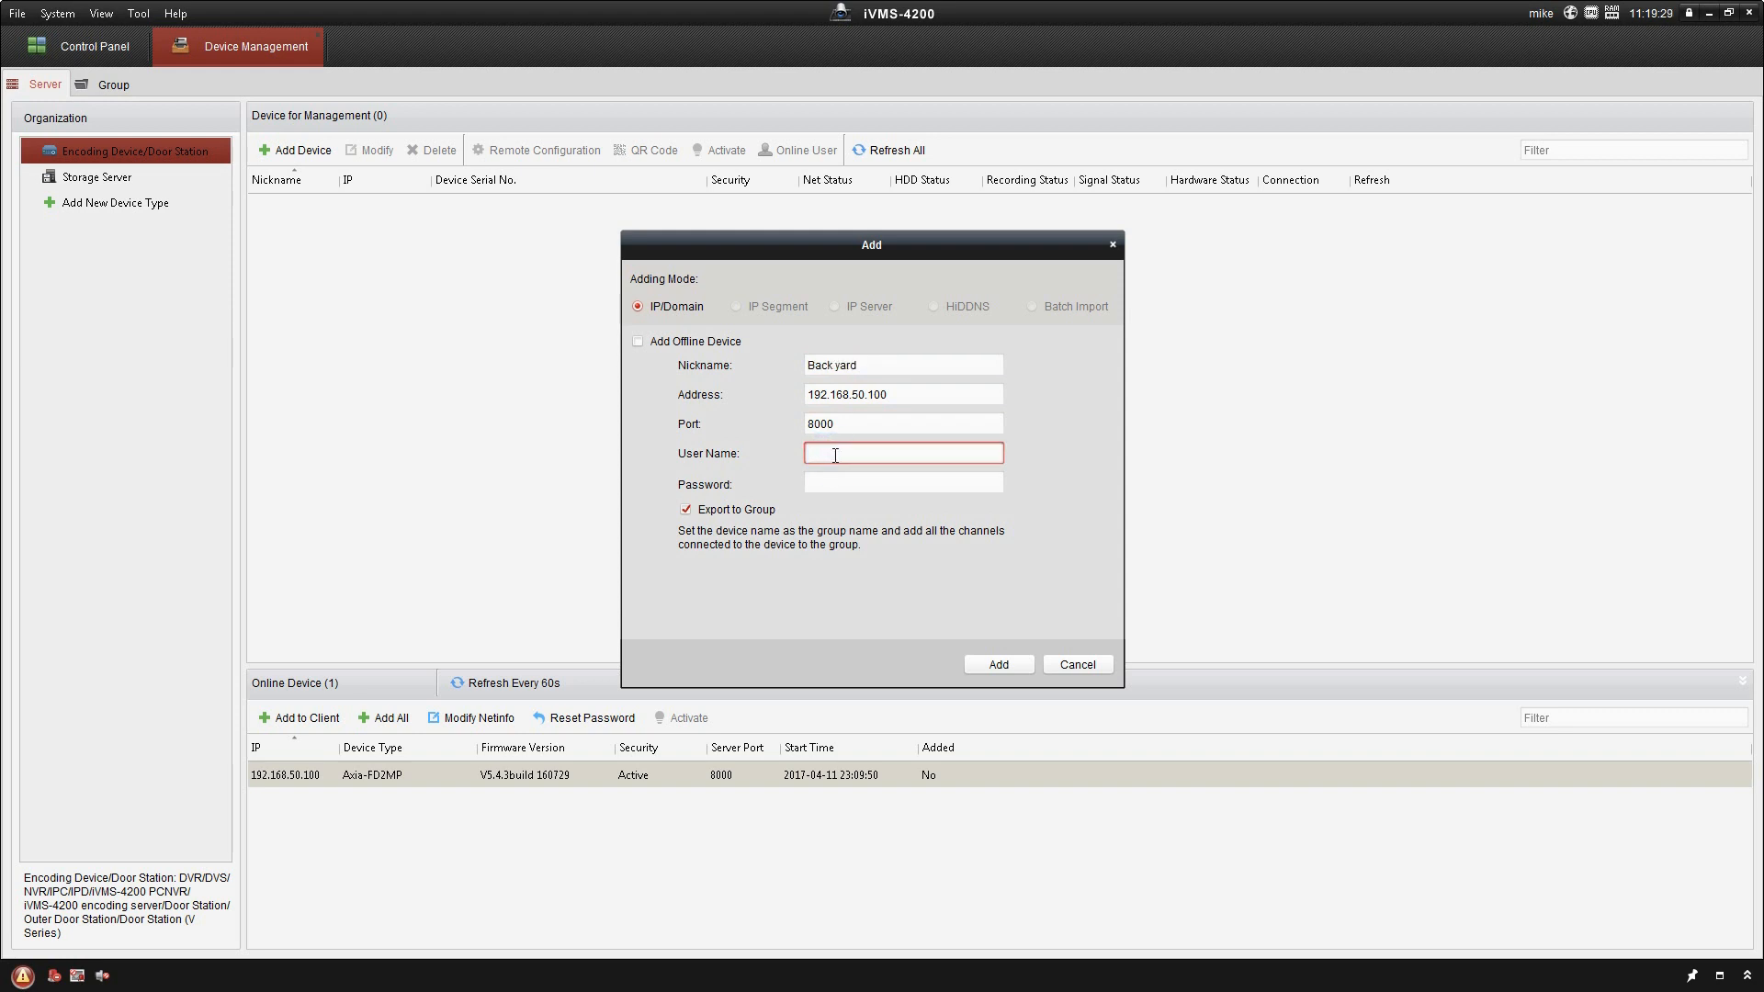
{"action": "type", "text": "admin"}
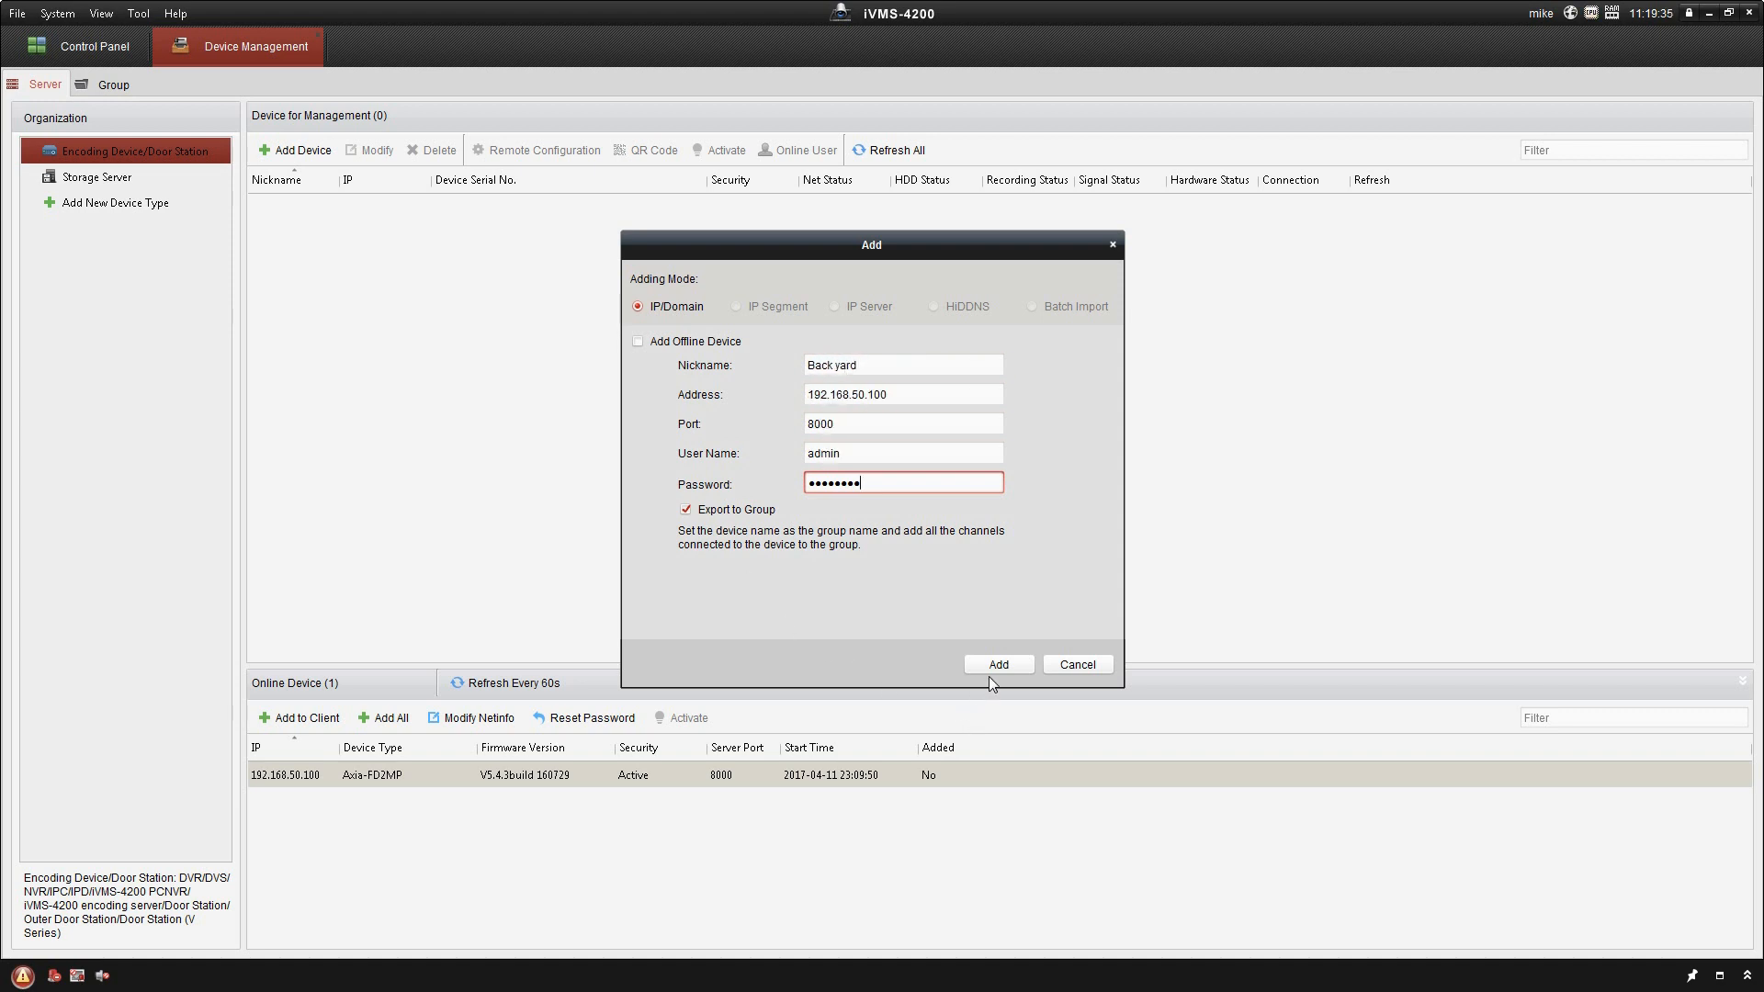
{"action": "left_click", "coordinate": [996, 663]}
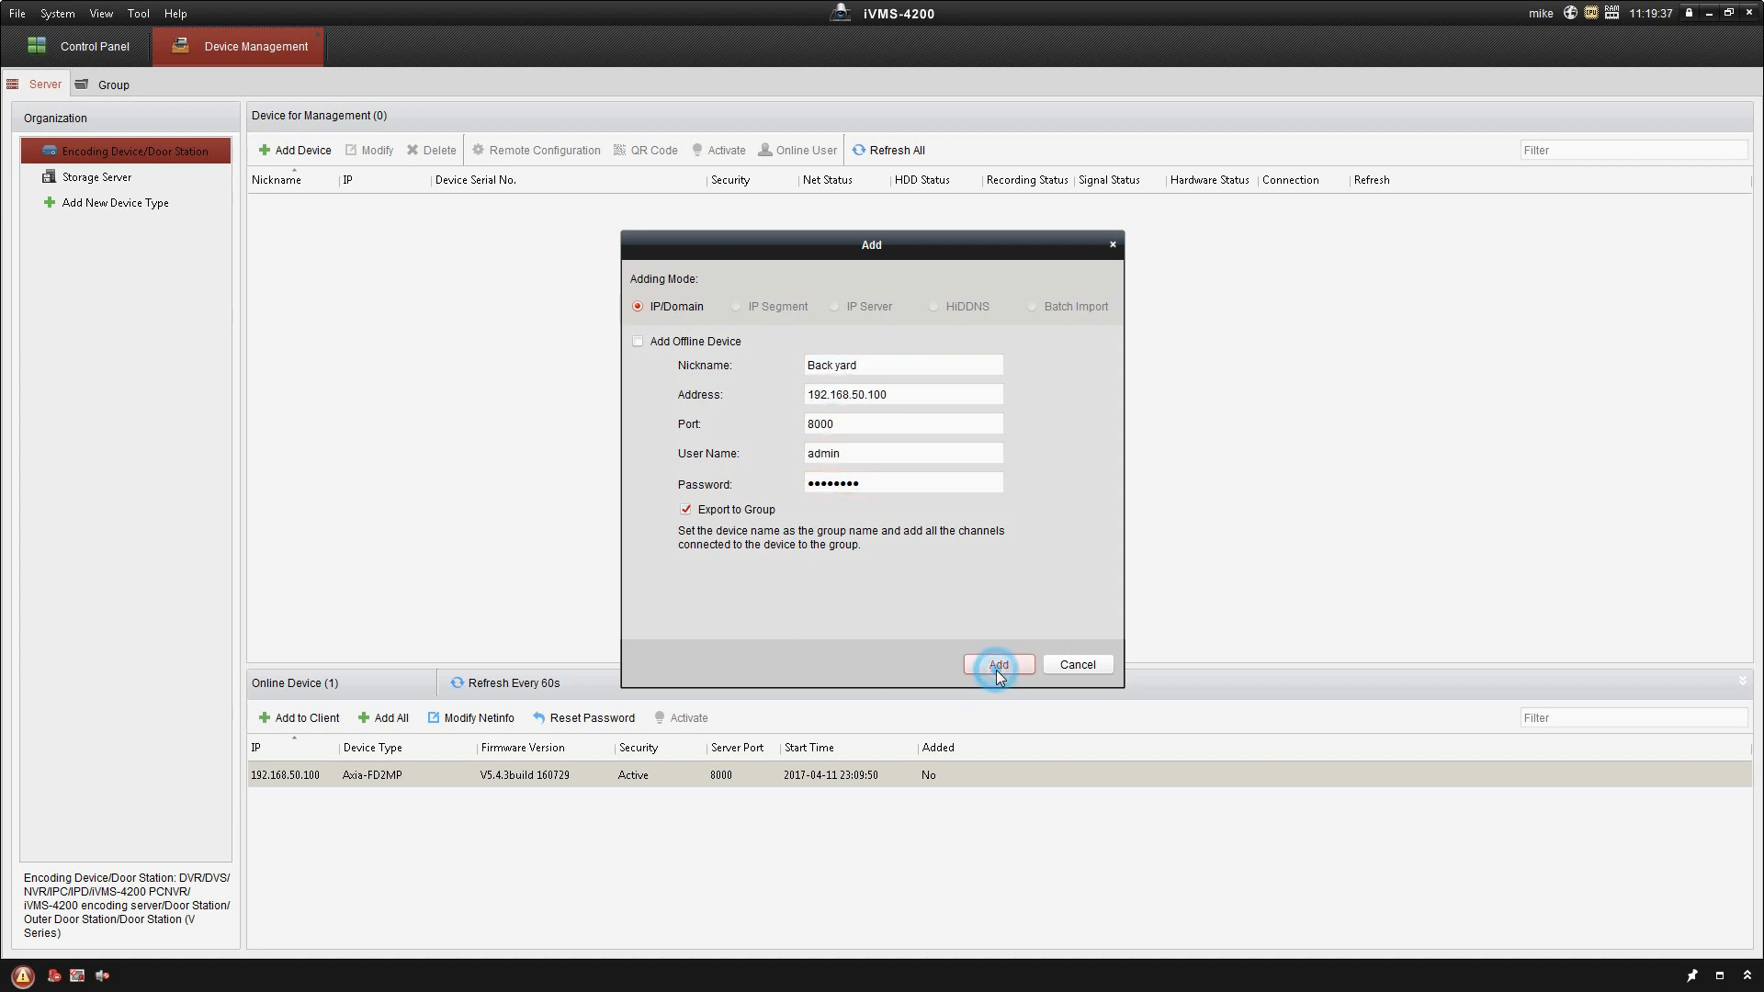
{"action": "left_click", "coordinate": [996, 663]}
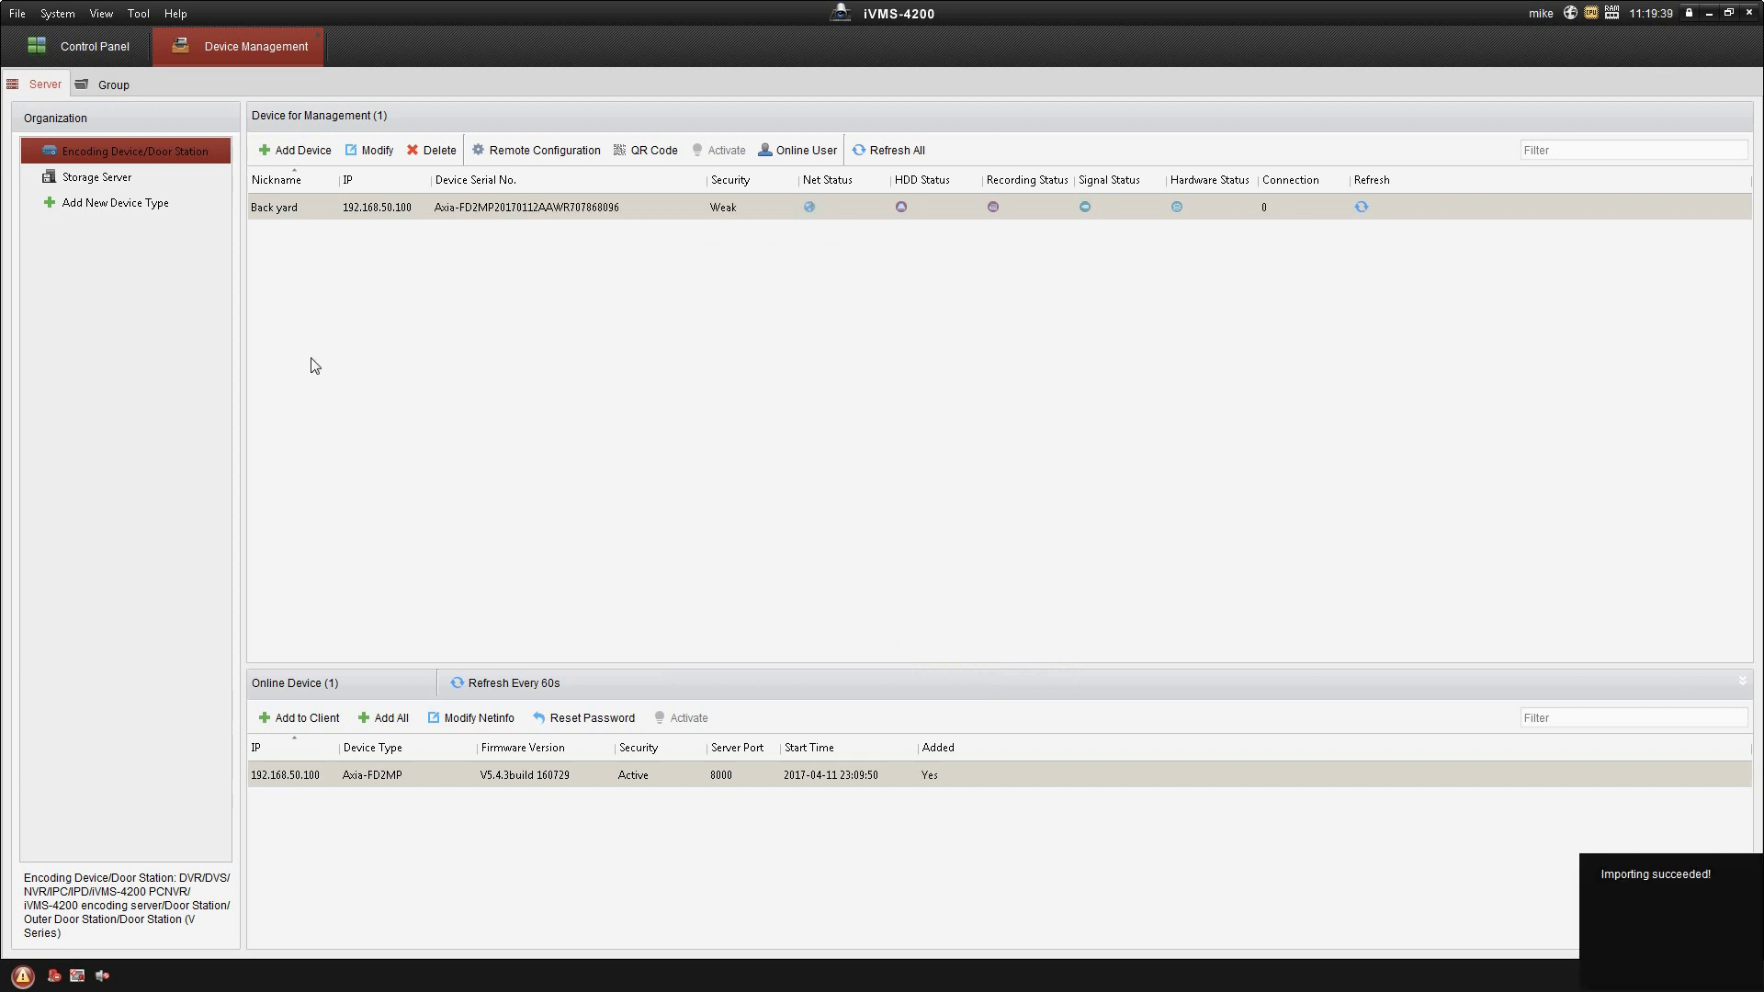
{"action": "mouse_move", "coordinate": [449, 285]}
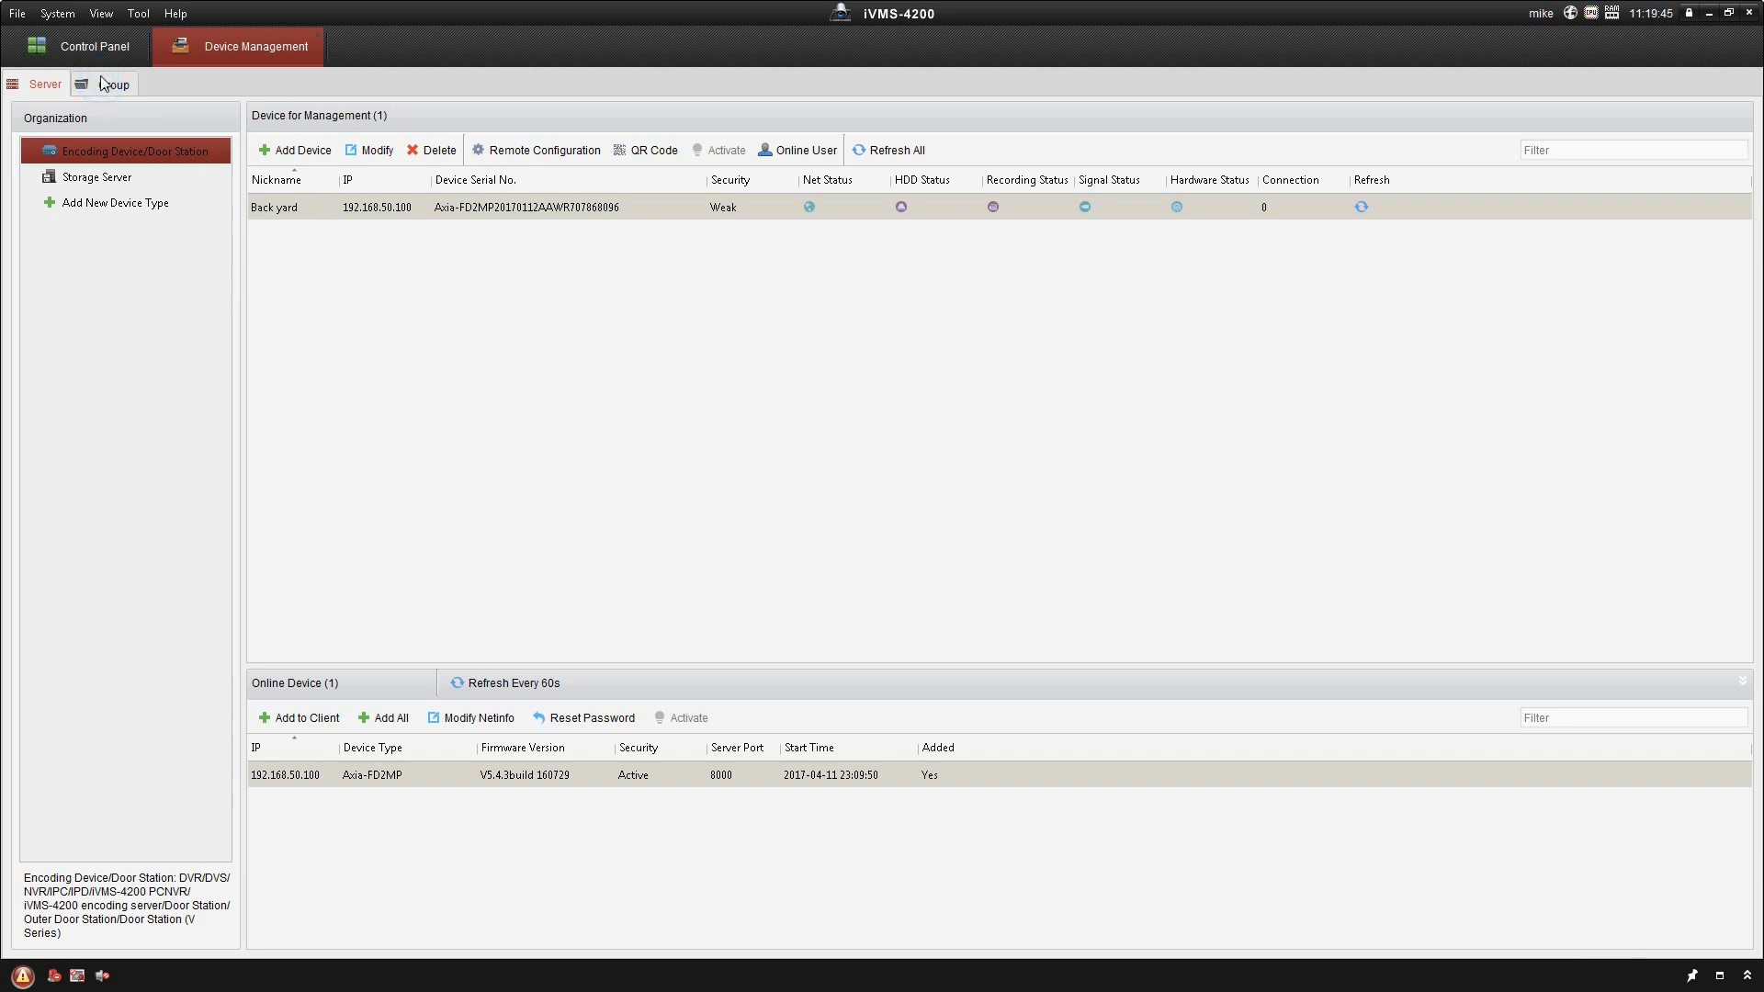
Show the device groups, where Back yard holds Camera1_Back yard.
{"action": "left_click", "coordinate": [112, 83]}
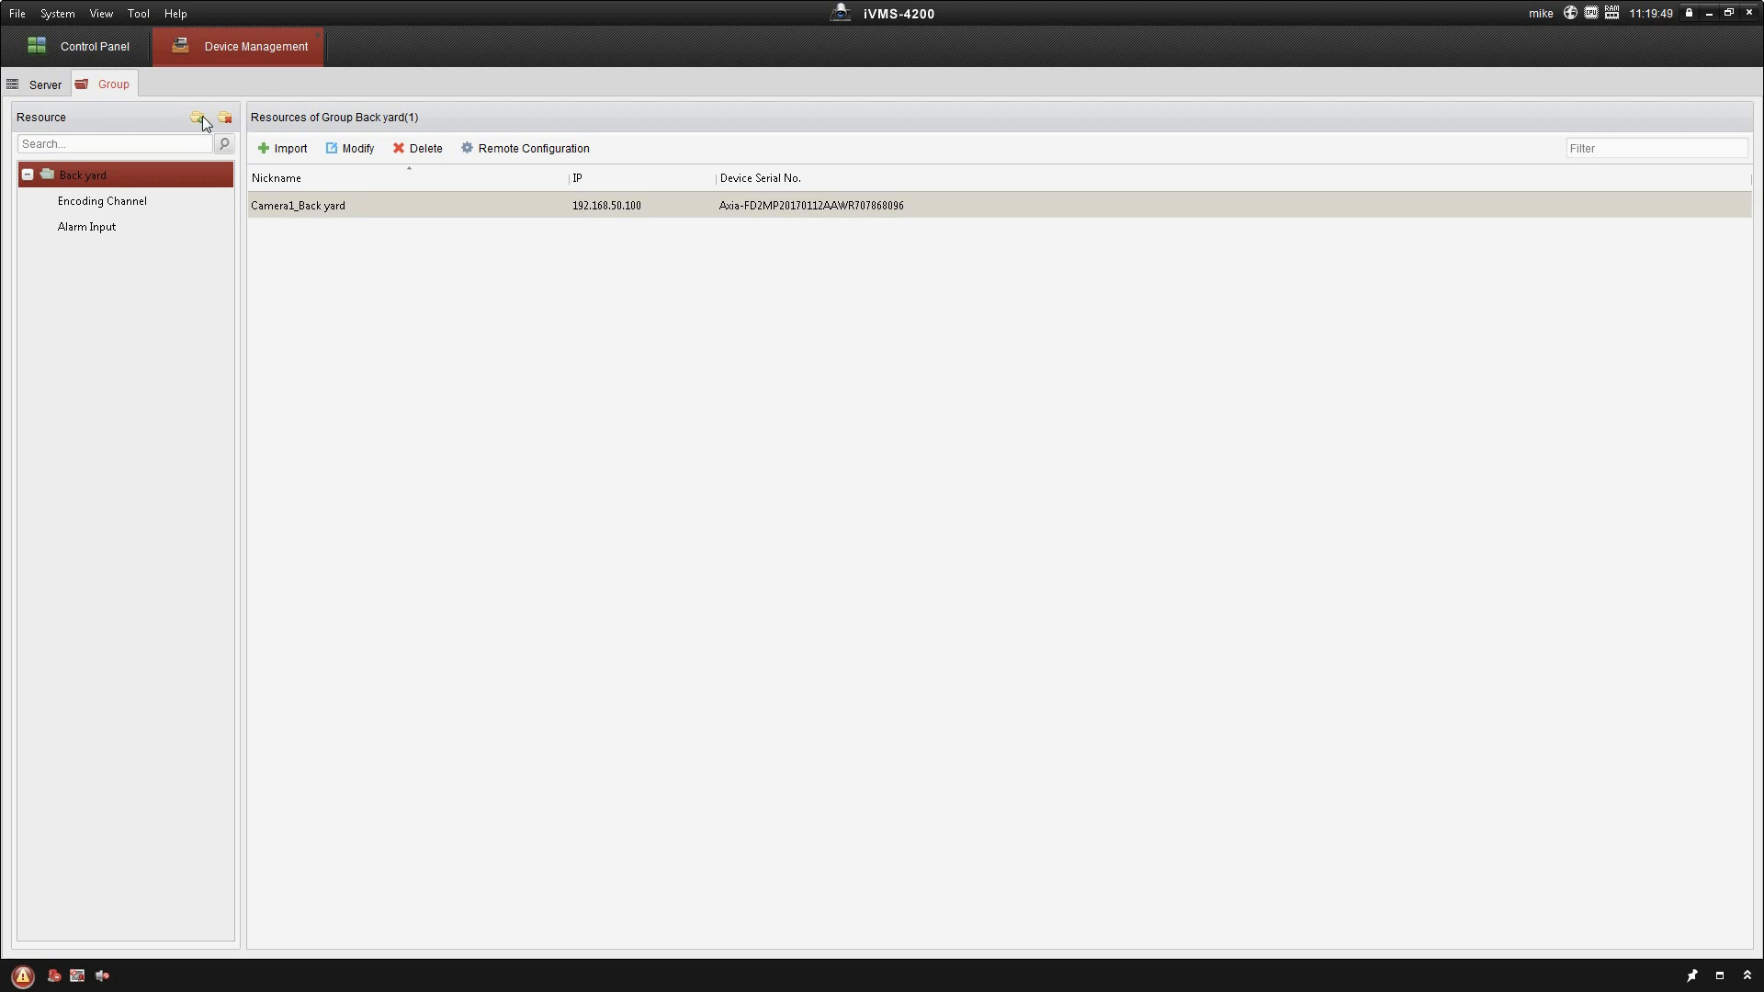
Create a new empty group named 'All Cameras' beside the Back yard group.
{"action": "left_click", "coordinate": [197, 118]}
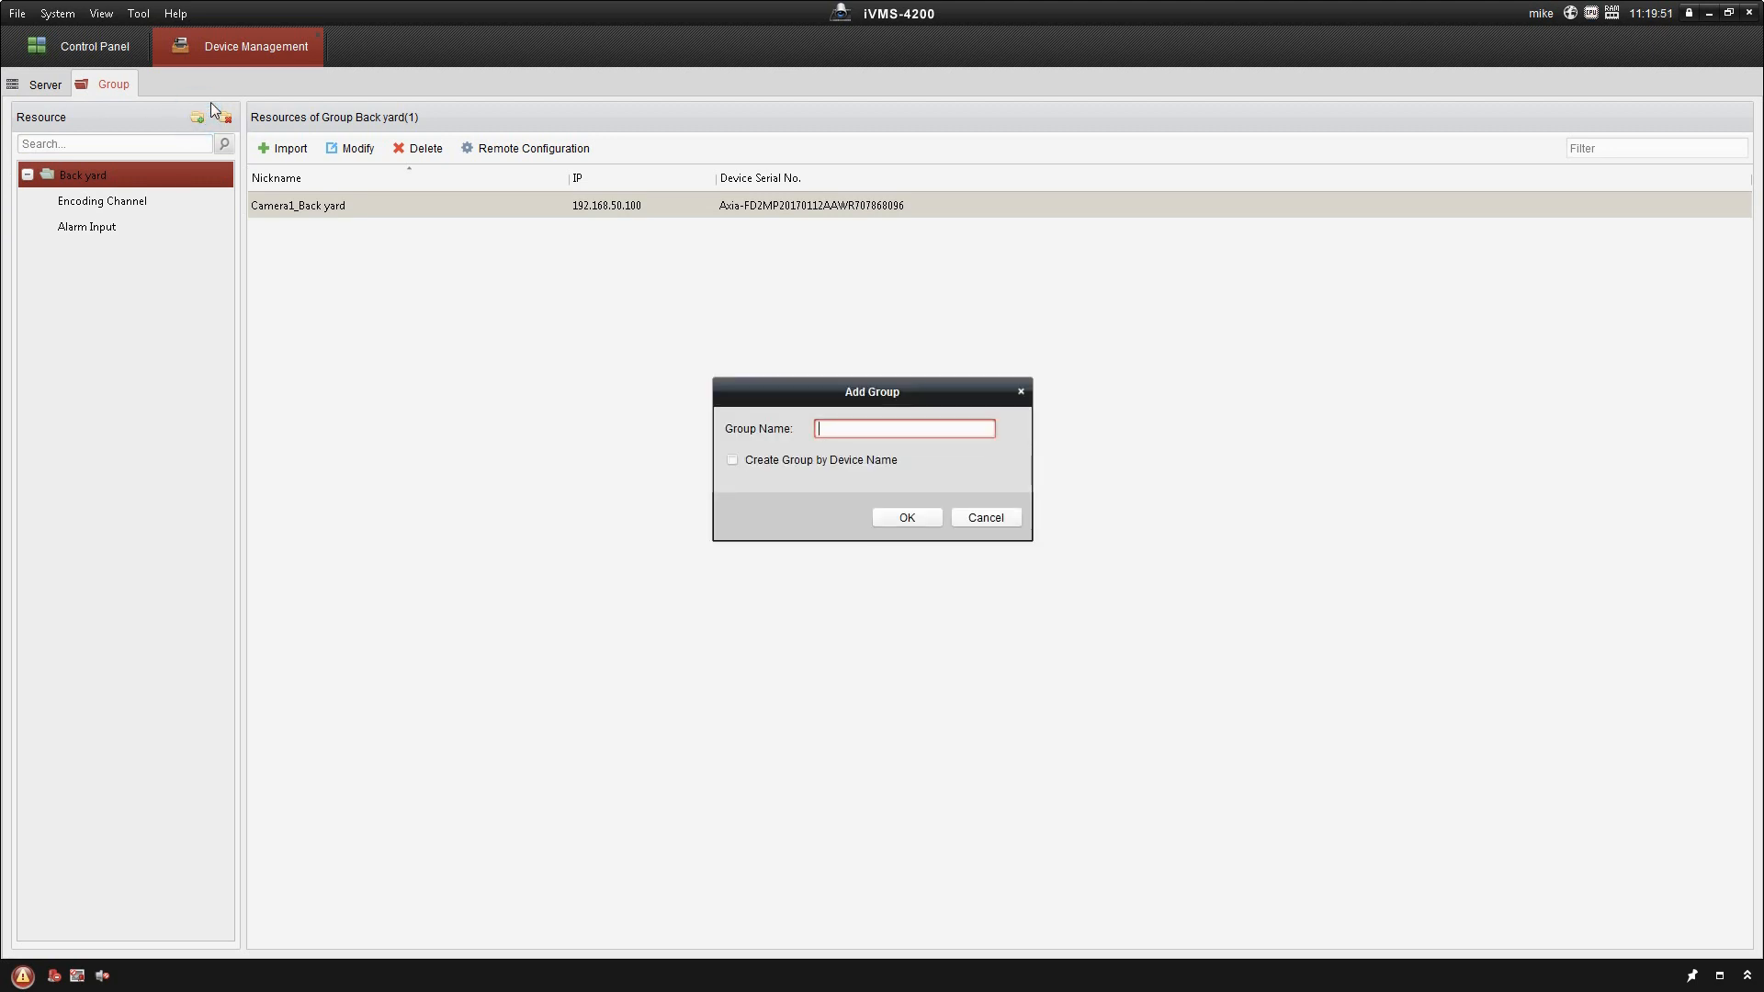
{"action": "type", "text": "All C"}
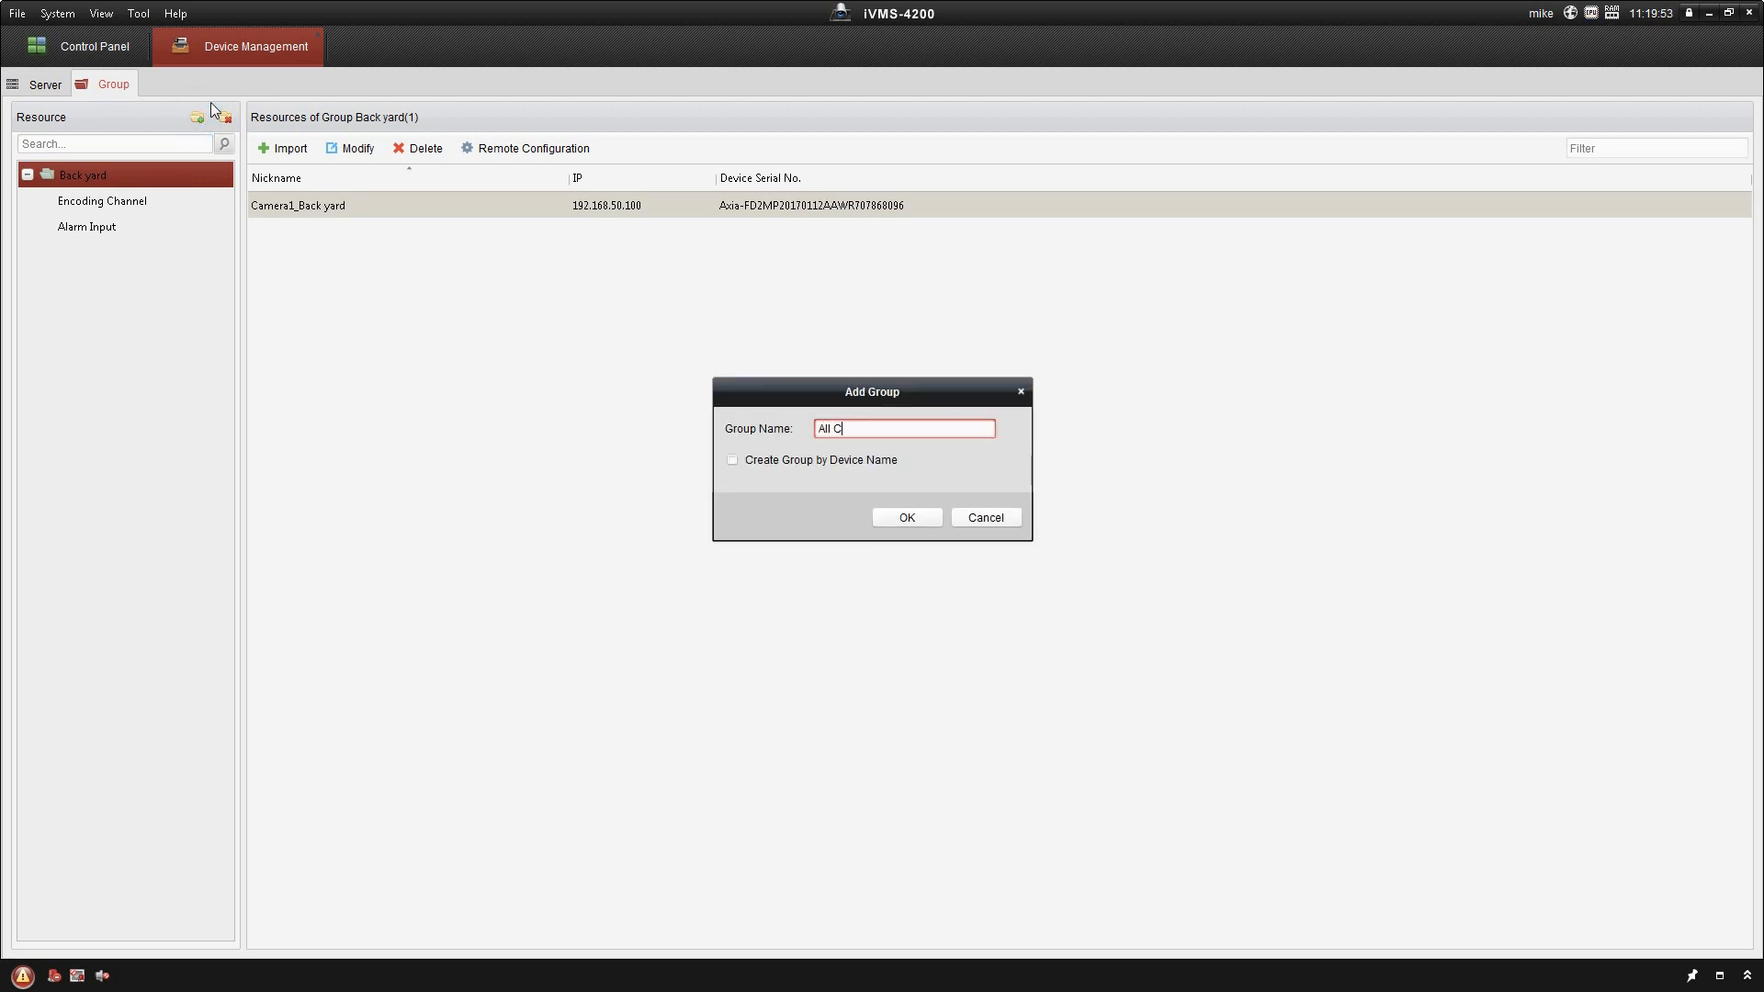
{"action": "type", "text": "ameras"}
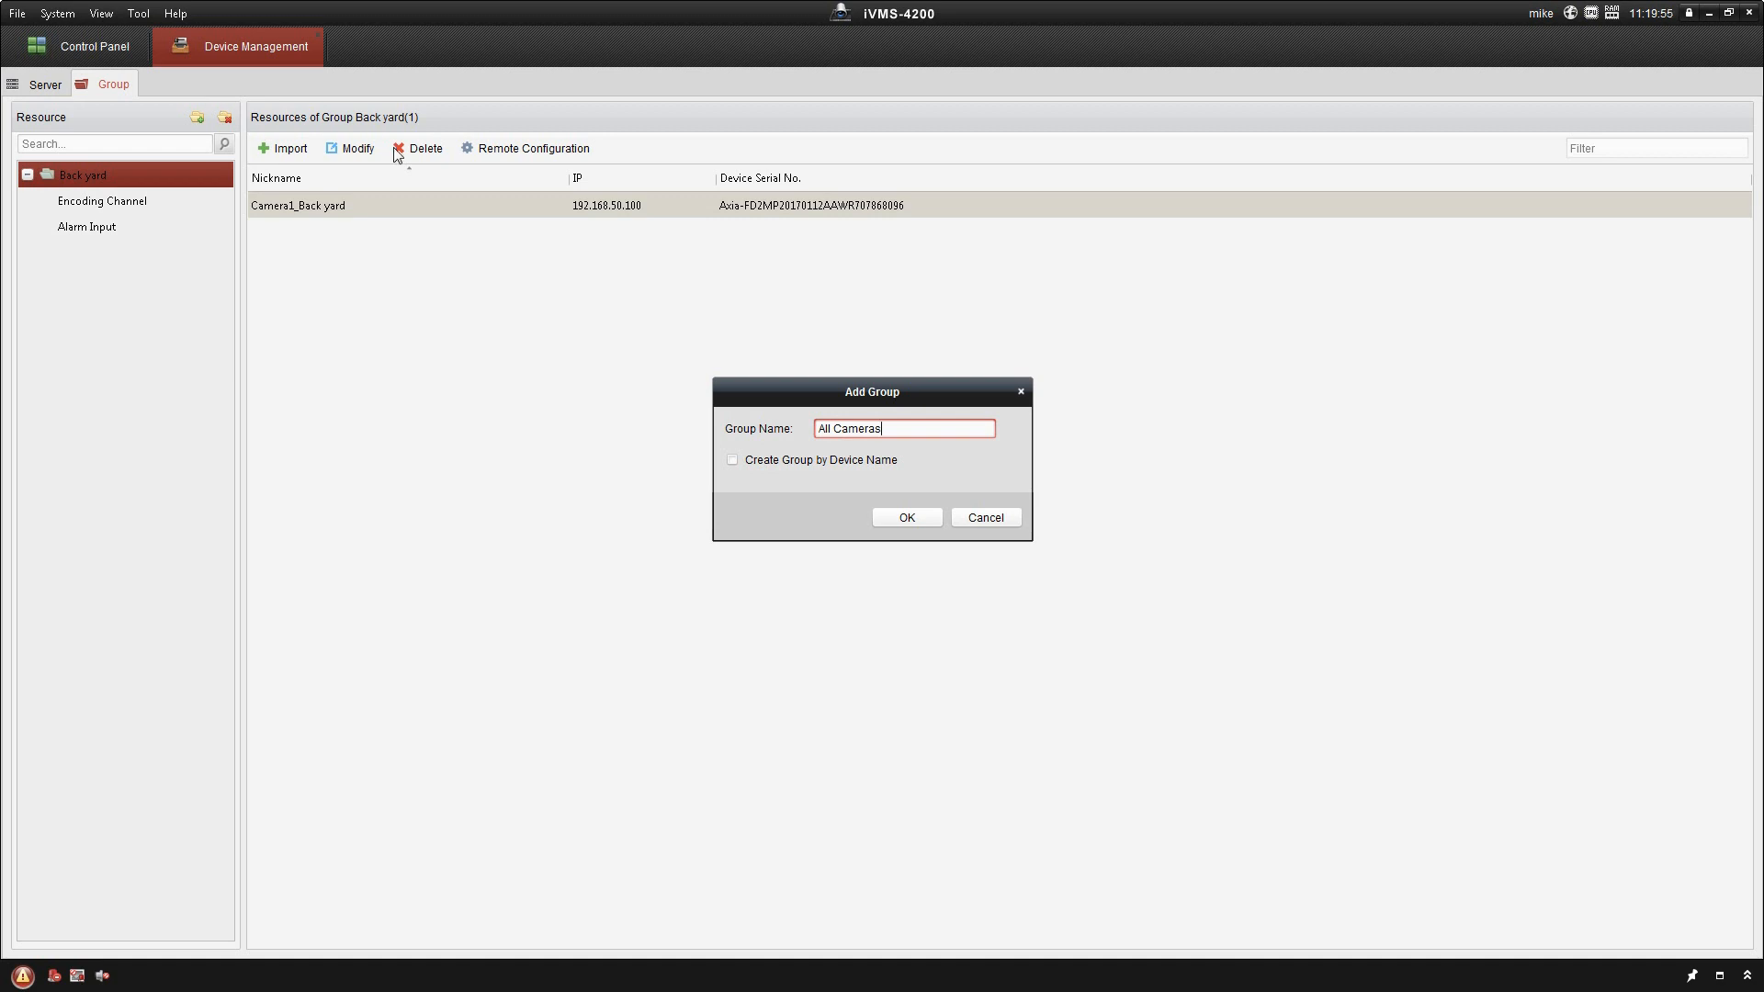
{"action": "left_click", "coordinate": [906, 516]}
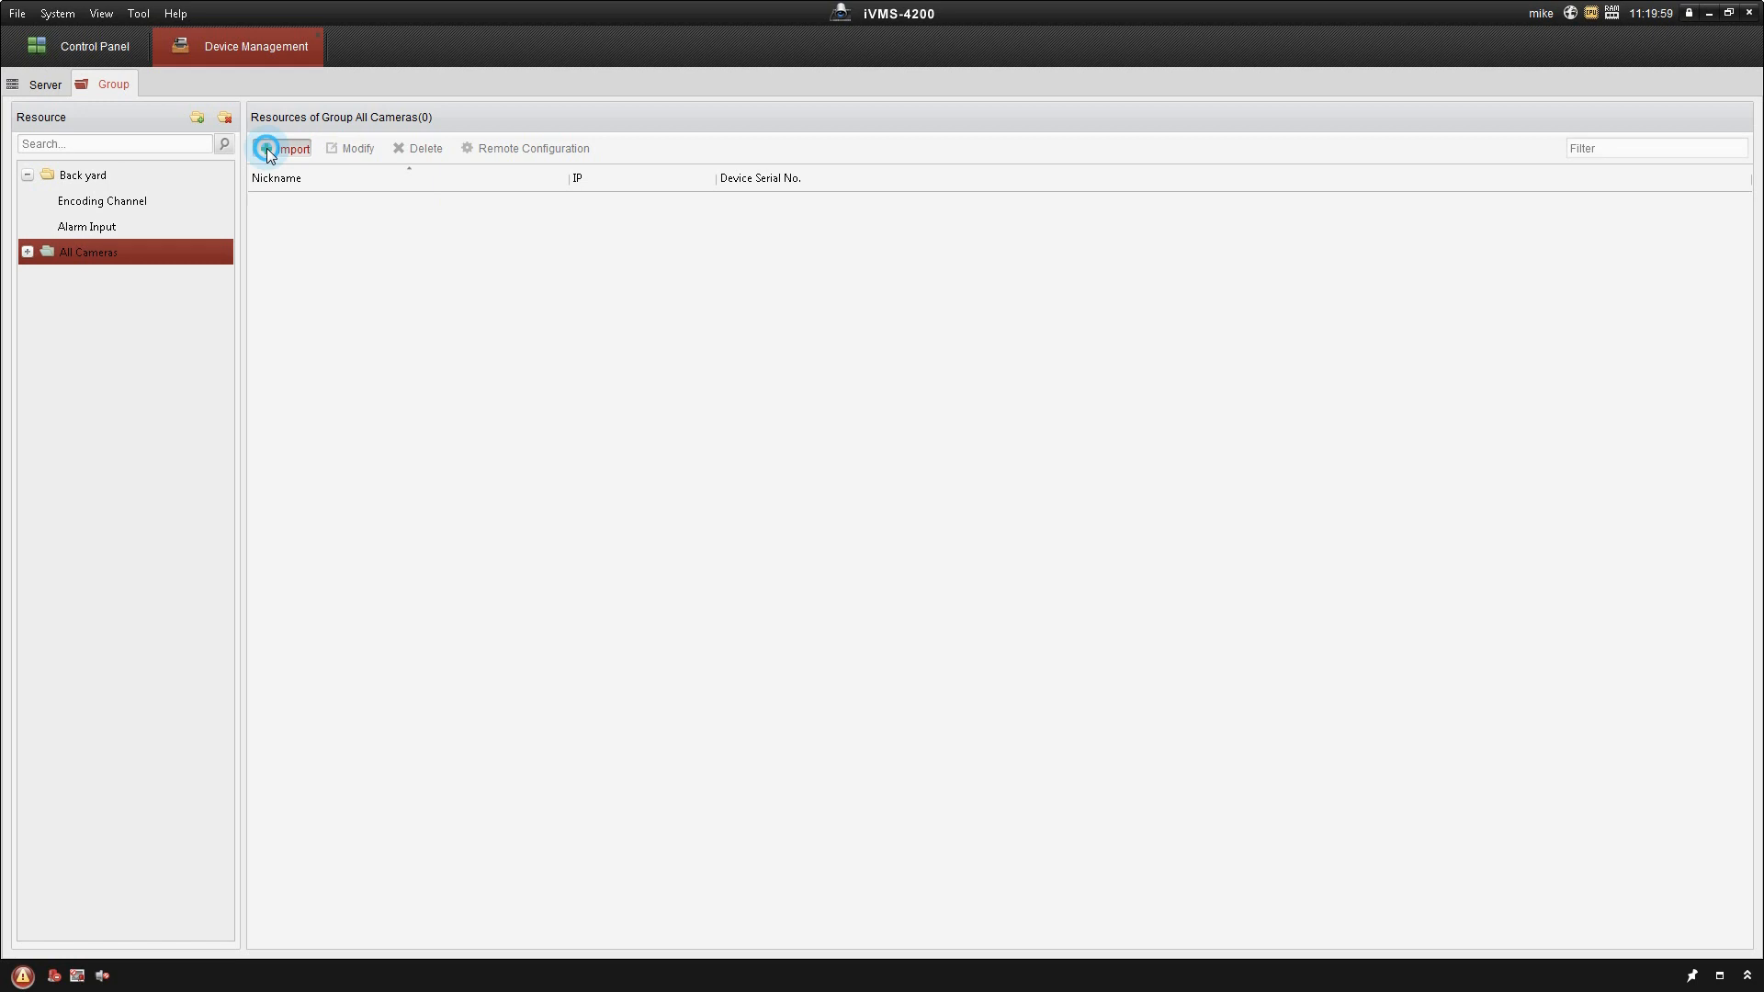
Import the Camera1_Back yard channel into All Cameras, then return to the Server device list.
{"action": "left_click", "coordinate": [288, 147]}
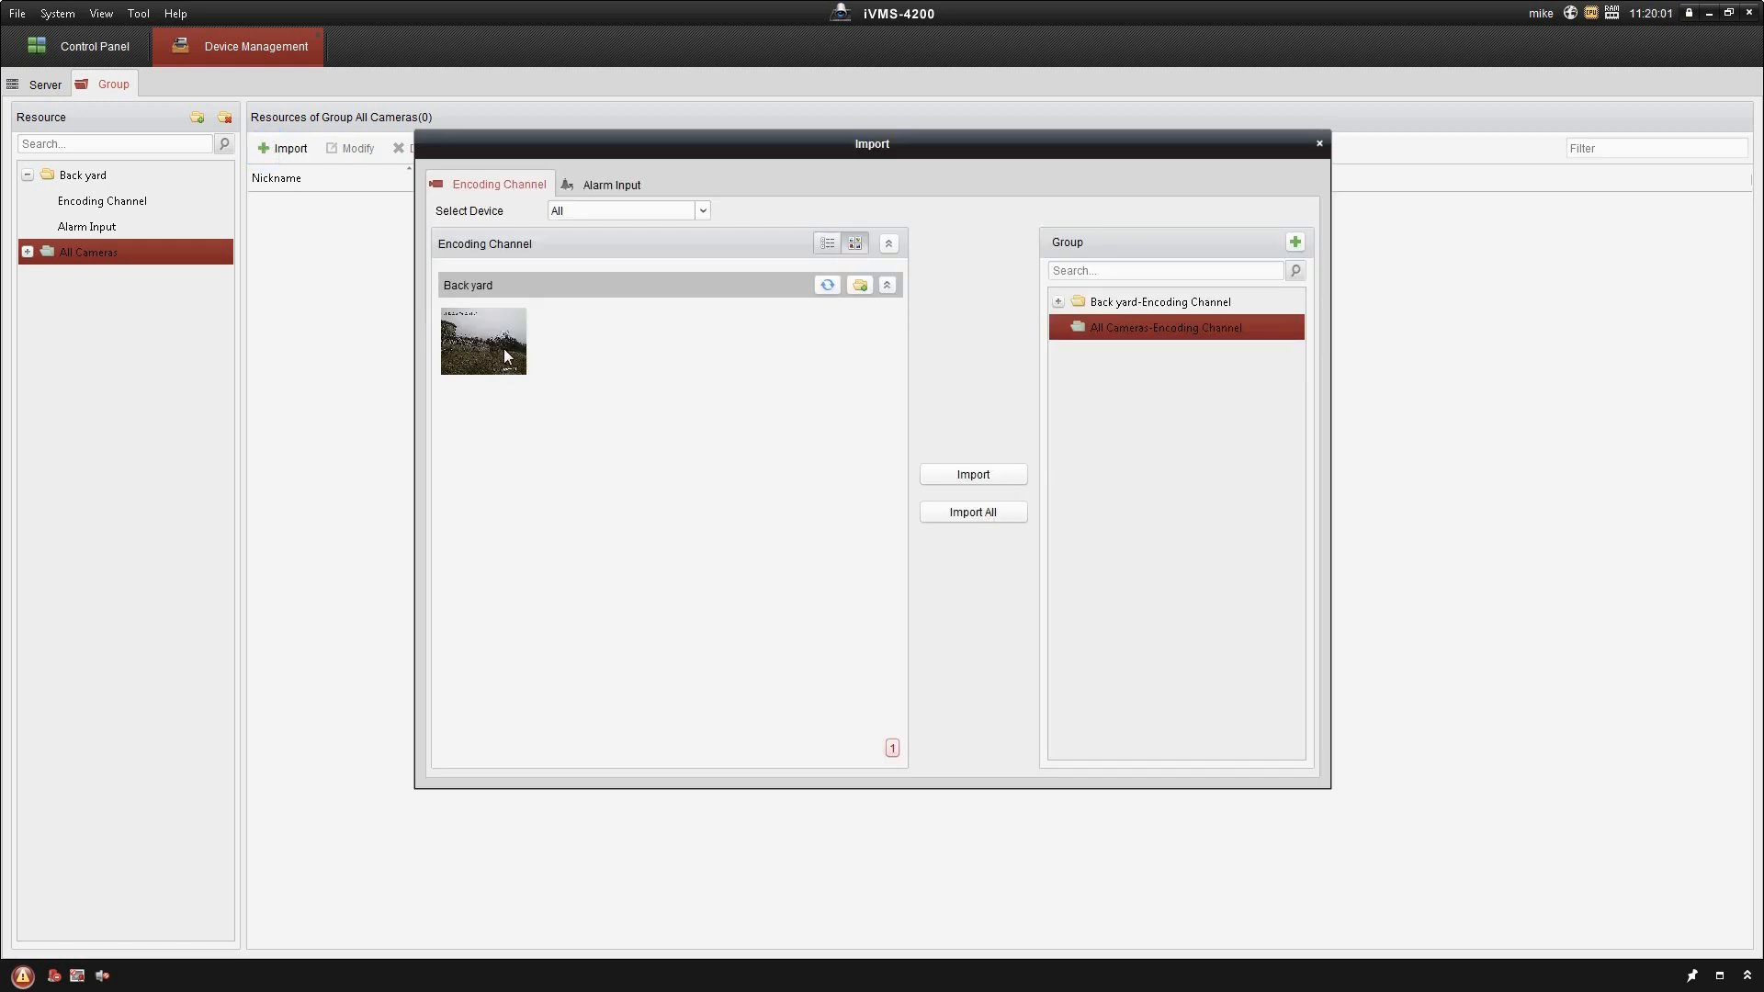
{"action": "left_click", "coordinate": [972, 474]}
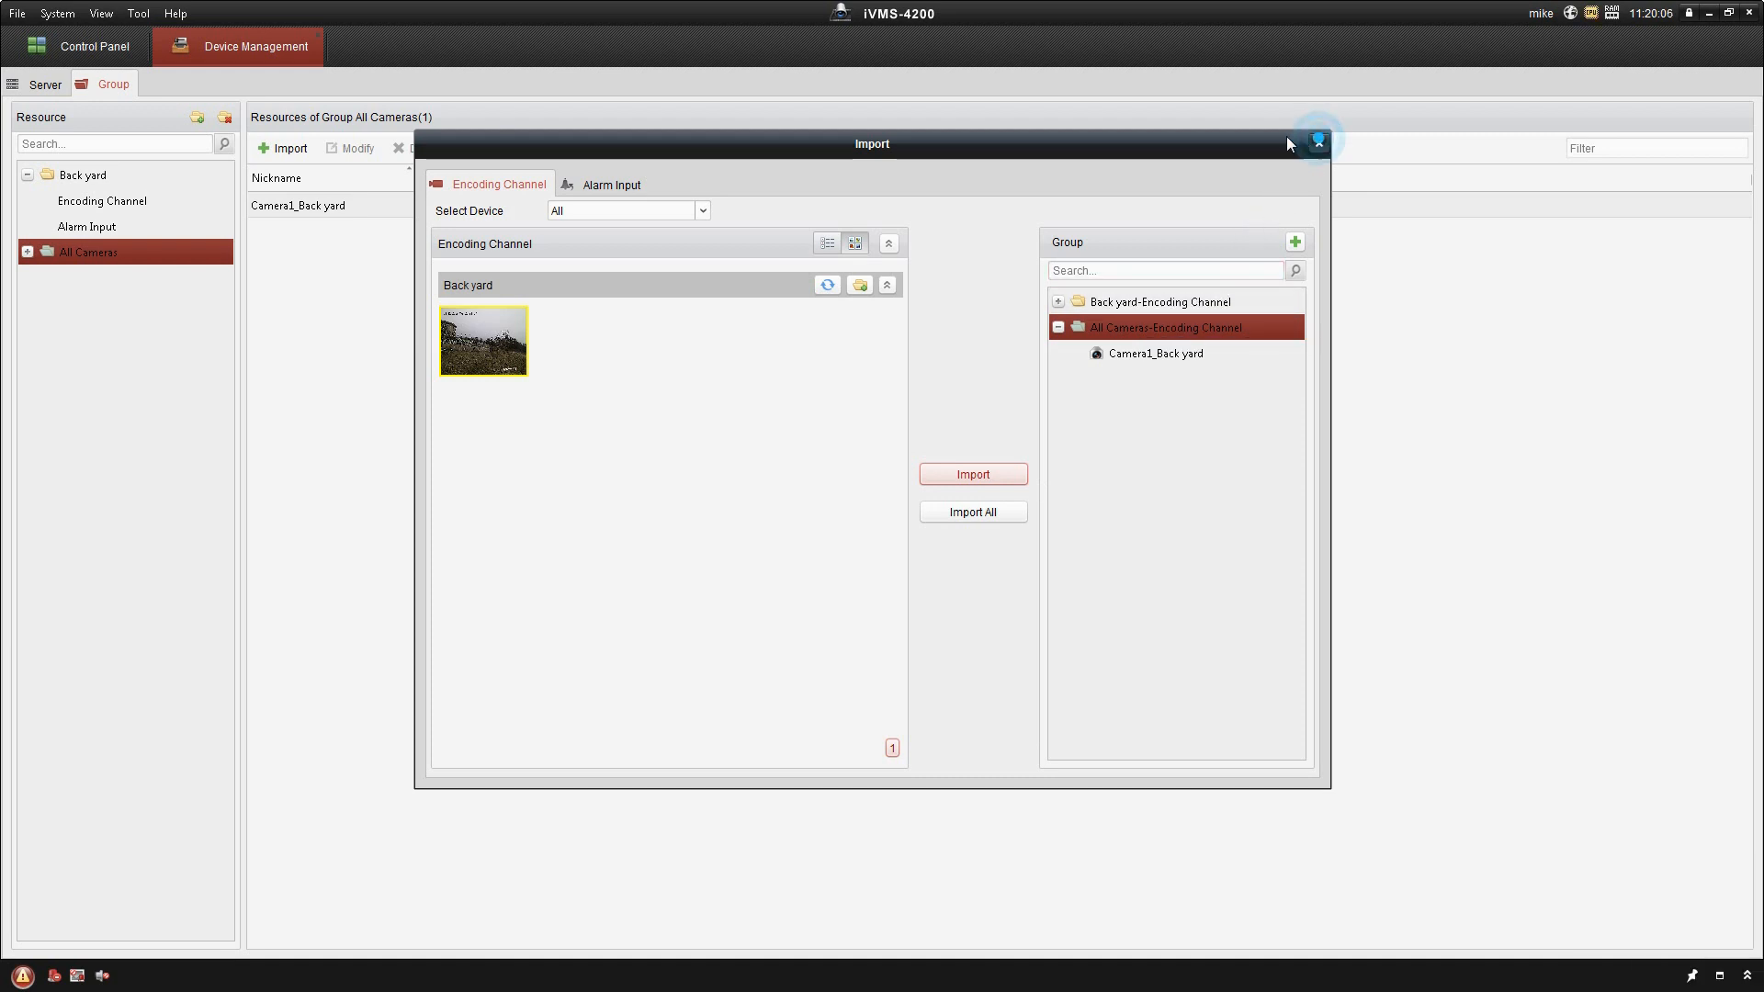
{"action": "left_click", "coordinate": [1316, 144]}
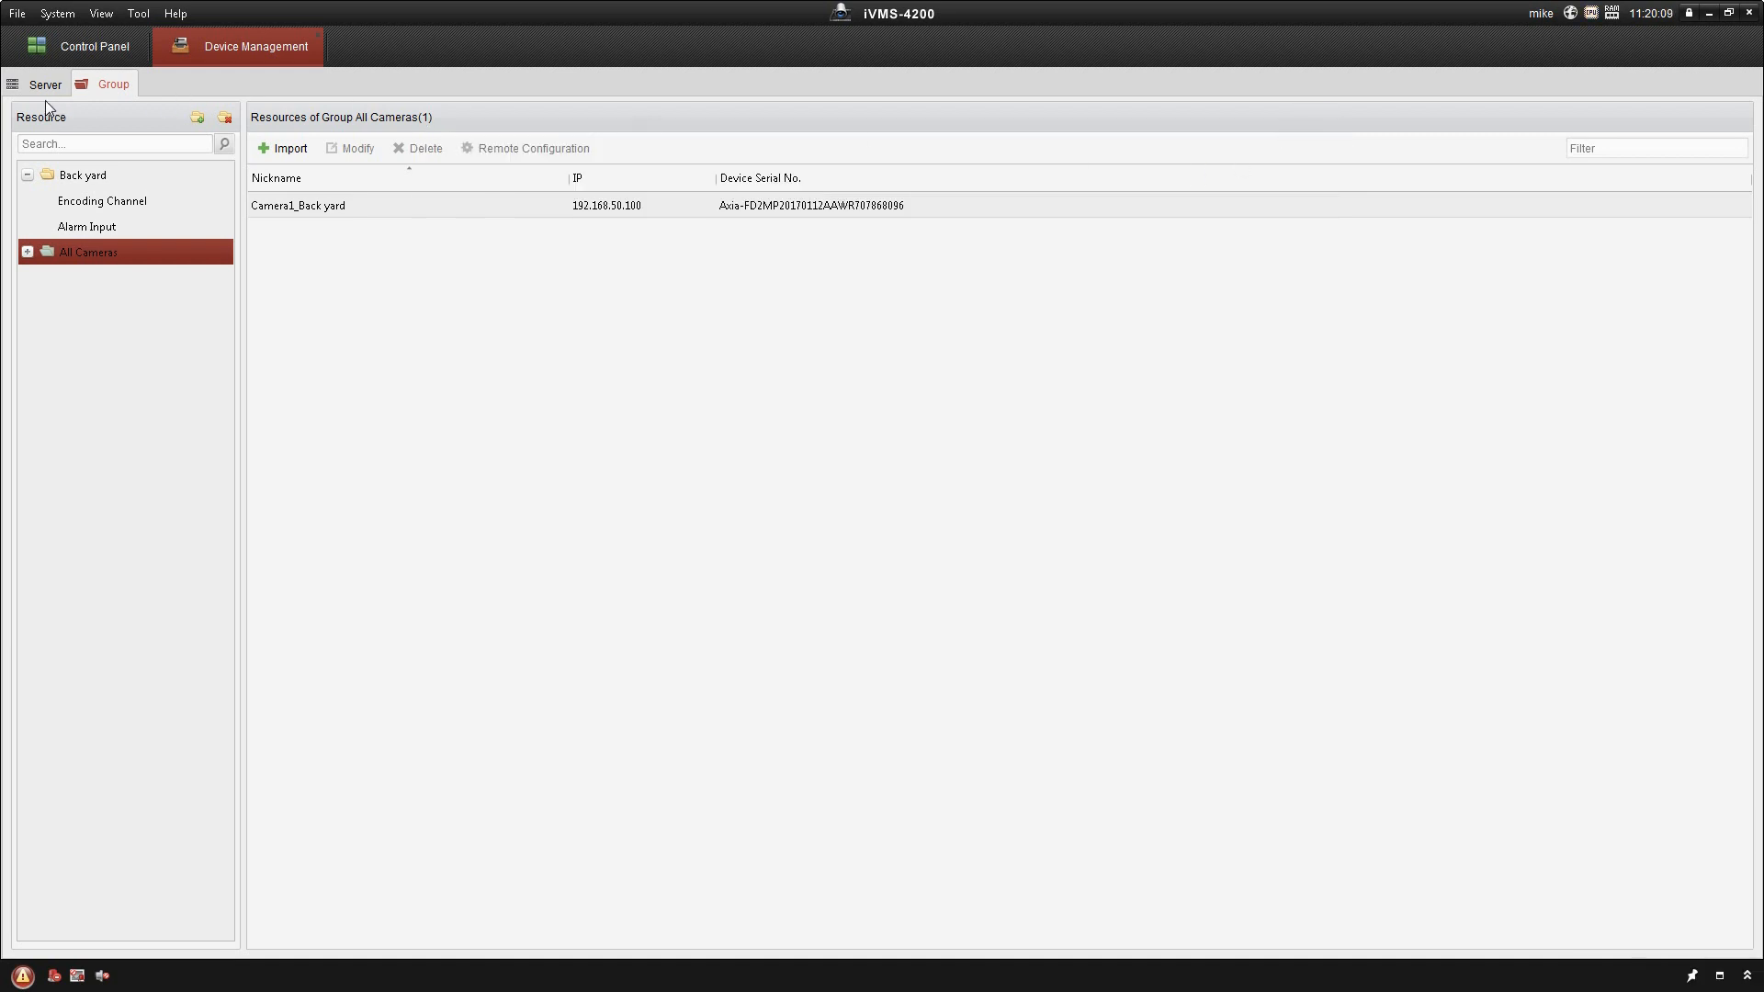
{"action": "left_click", "coordinate": [44, 85]}
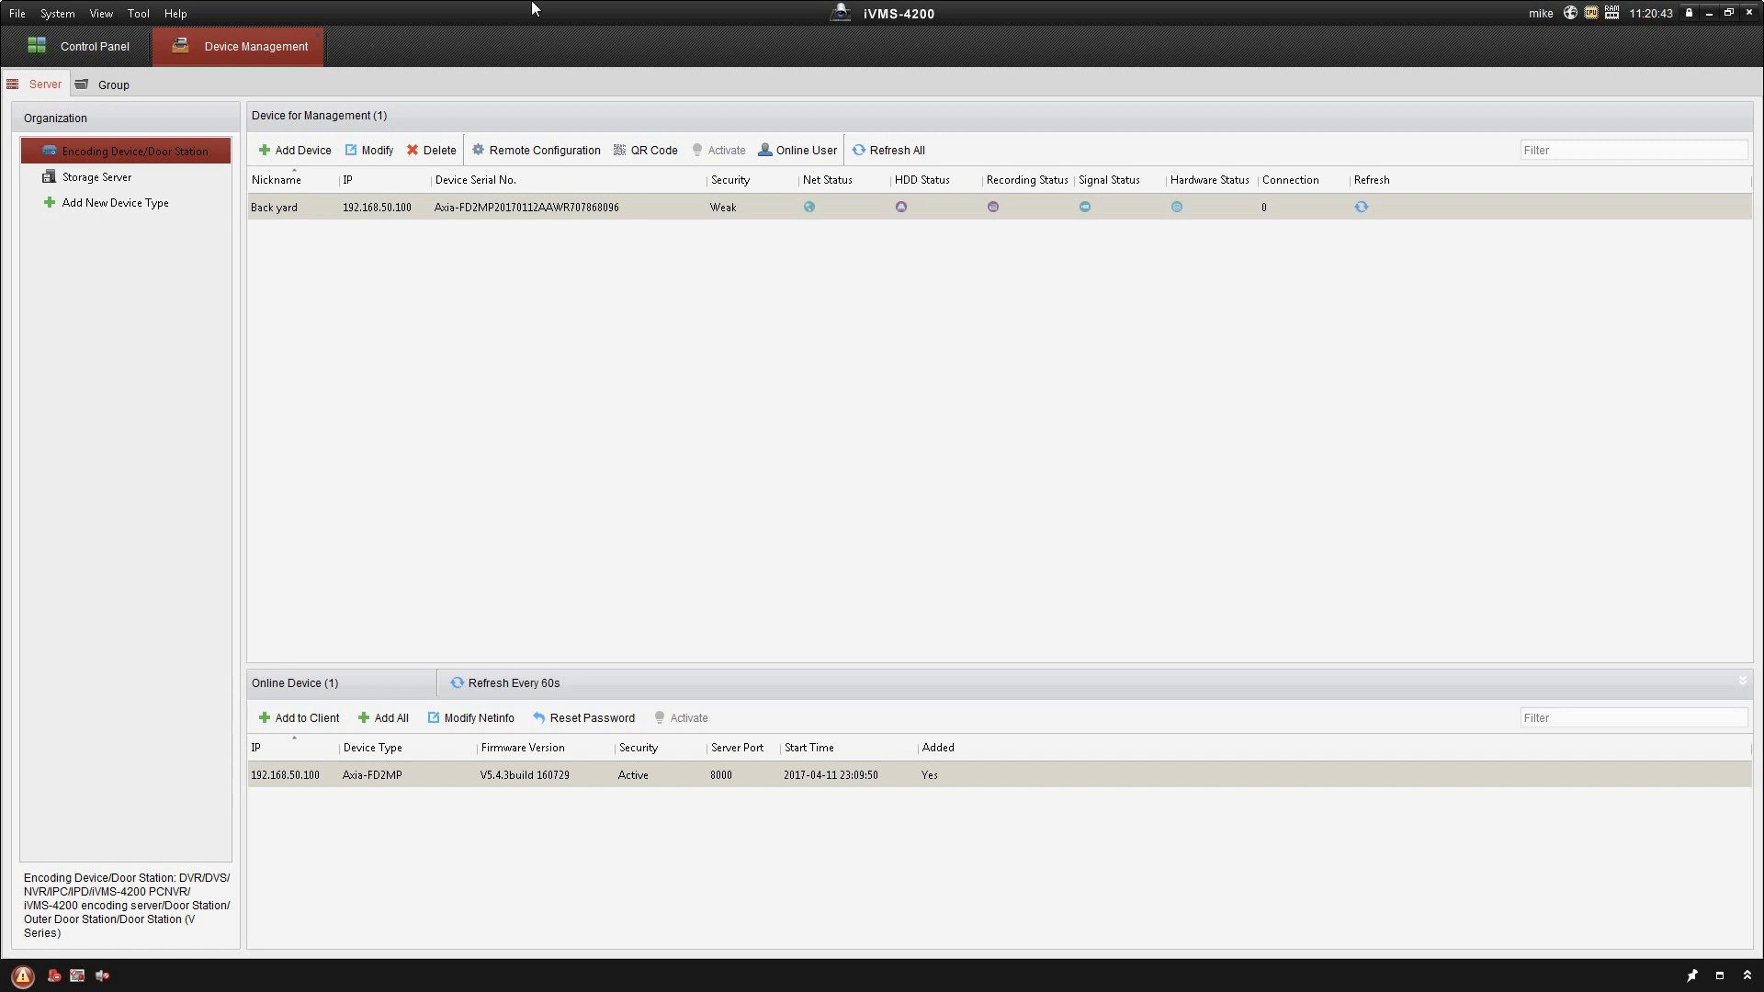